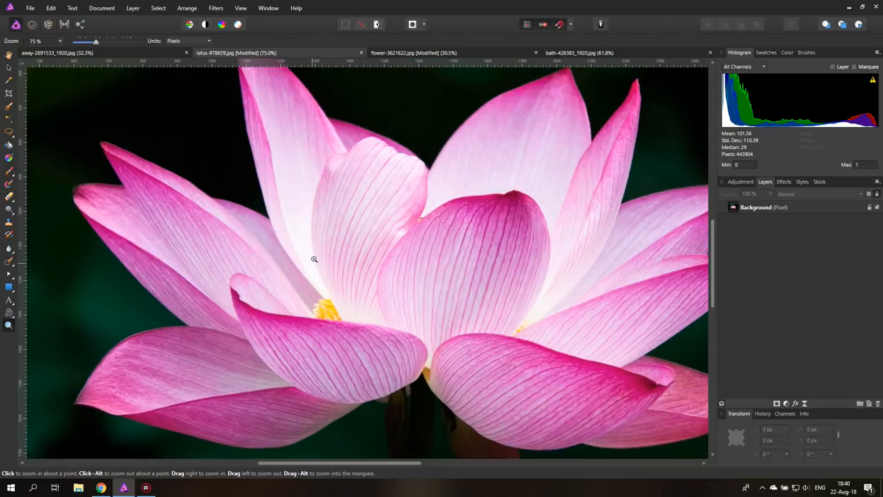
Step: Zoom in on the lotus centre and adjust the crop area over the flower's upper left
left_click(314, 259)
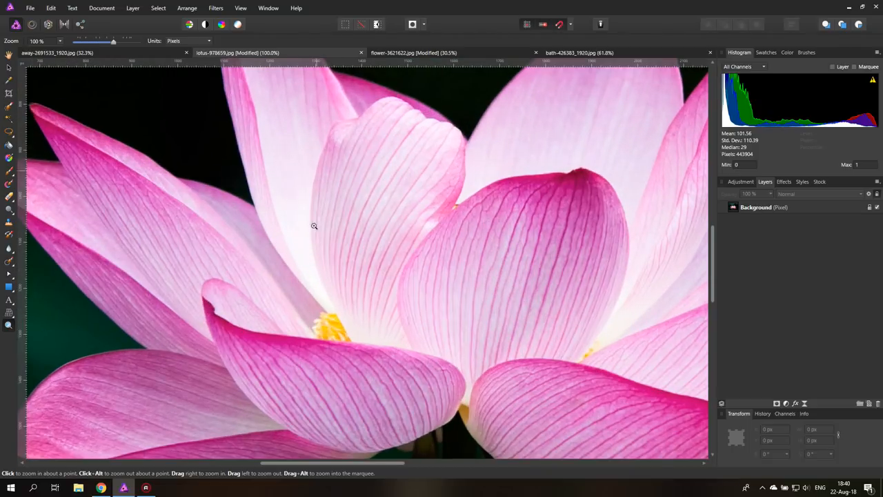
left_click(314, 226)
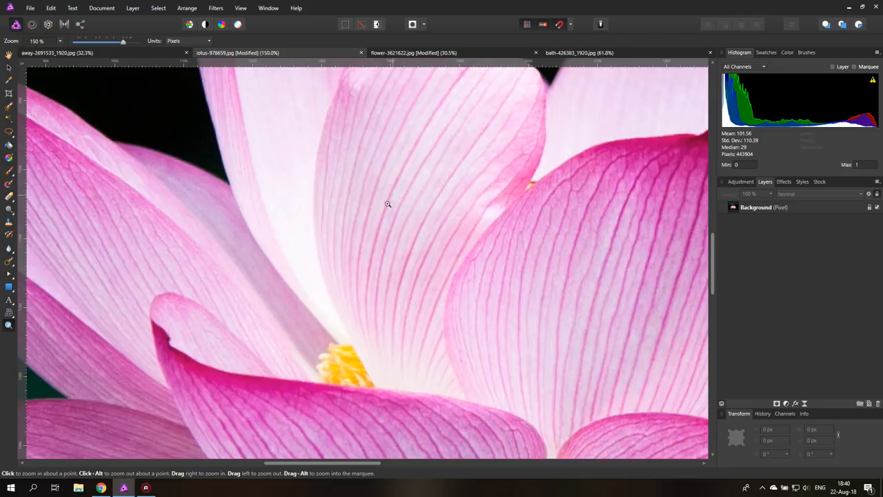
mouse_move(155, 302)
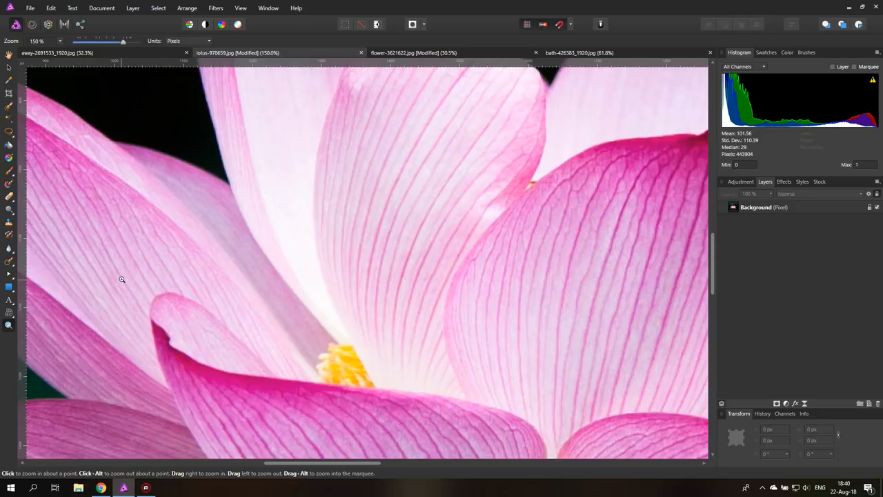
mouse_move(124, 278)
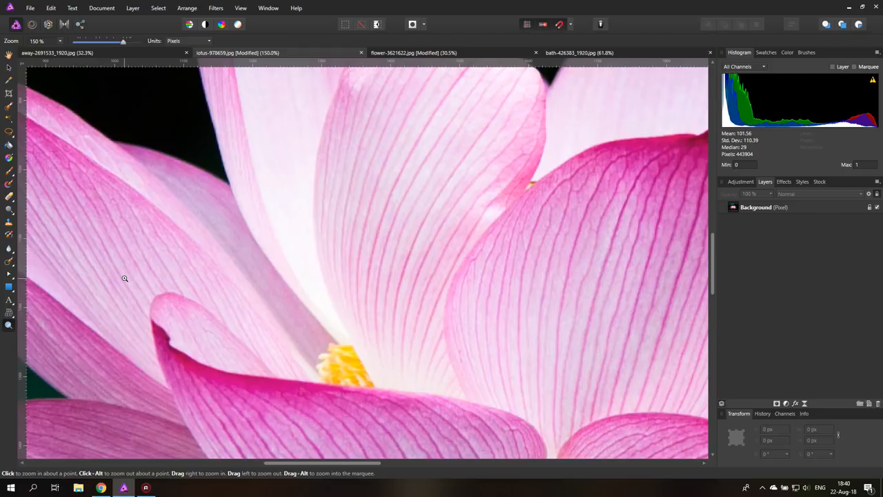
mouse_move(194, 256)
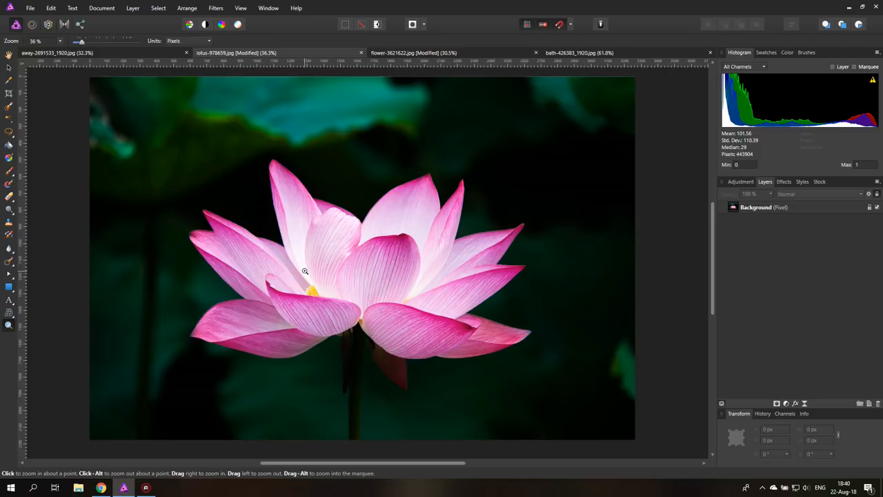
mouse_move(301, 268)
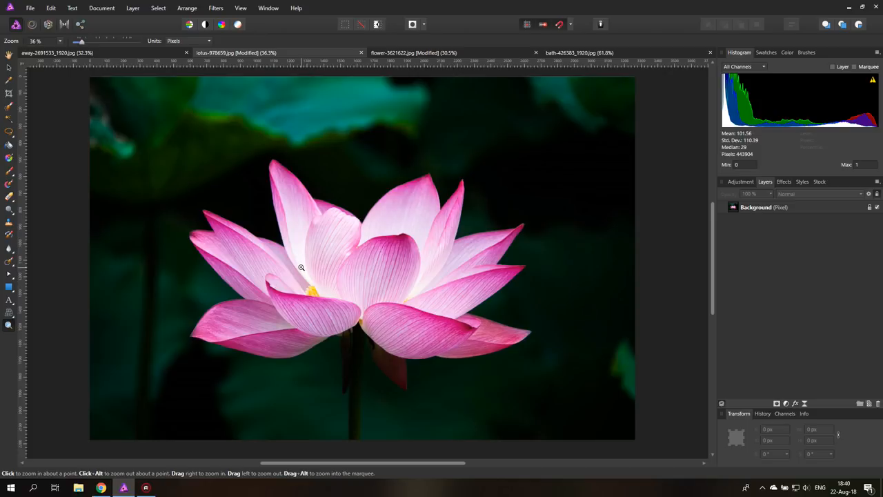
mouse_move(297, 263)
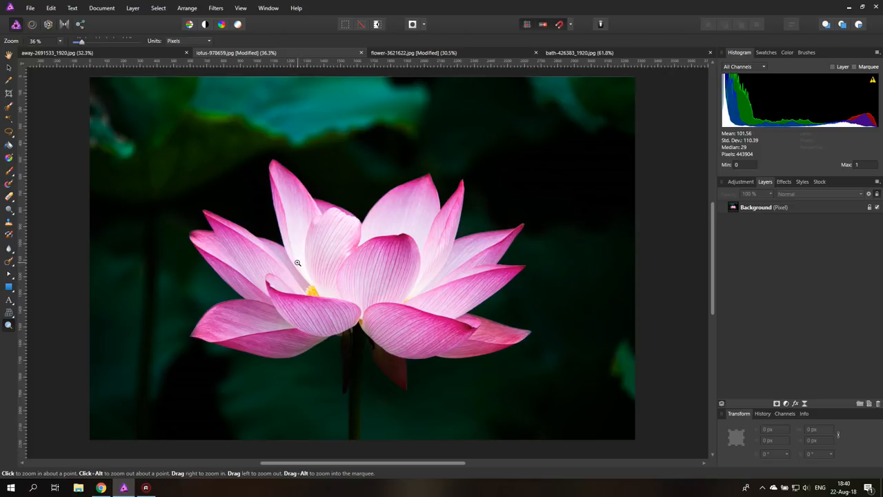
mouse_move(303, 263)
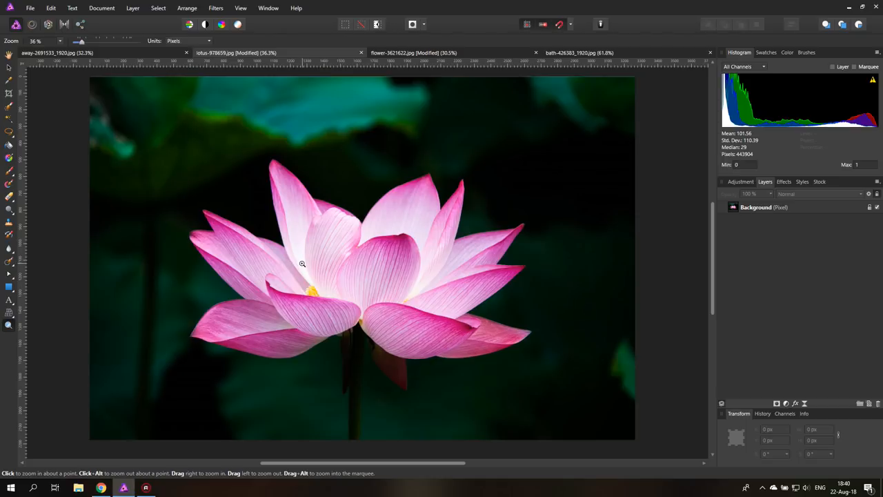
mouse_move(23, 97)
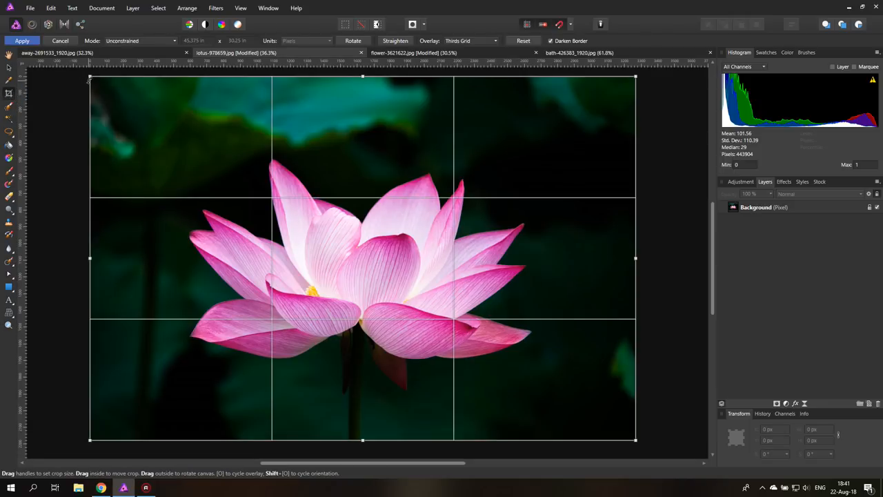
left_click_drag(89, 77, 153, 143)
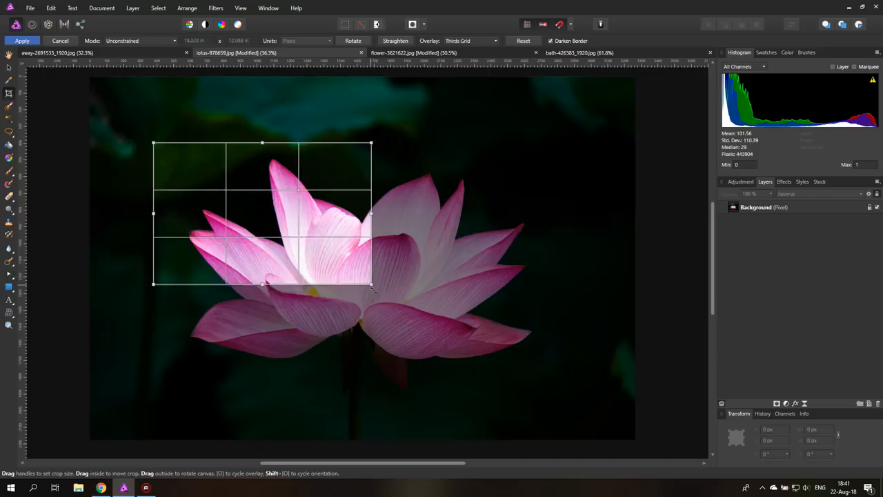
left_click_drag(371, 285, 407, 295)
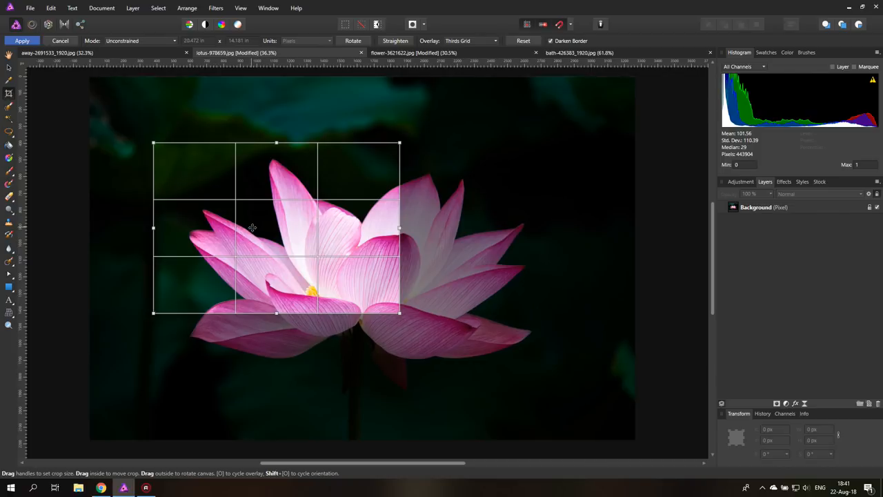
mouse_move(205, 172)
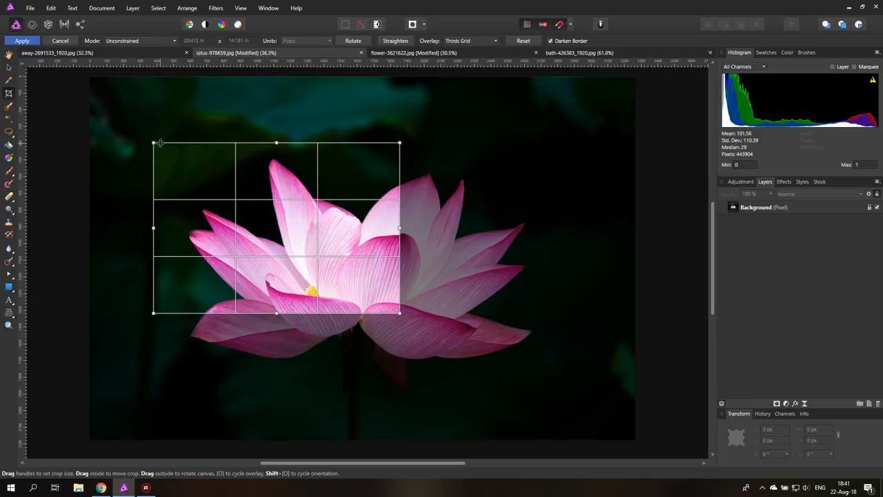
left_click_drag(153, 142, 82, 76)
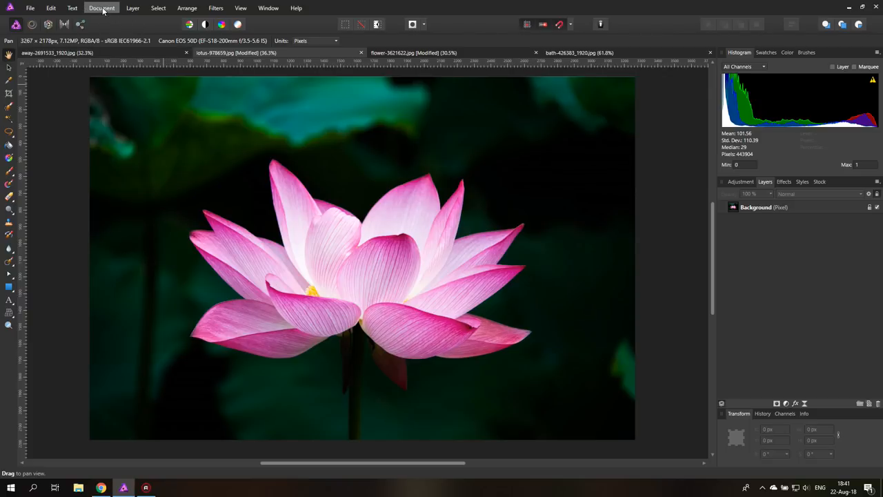
Step: Try a document resize of 300 in millimetres, briefly in yards, then dismiss it unapplied
left_click(101, 8)
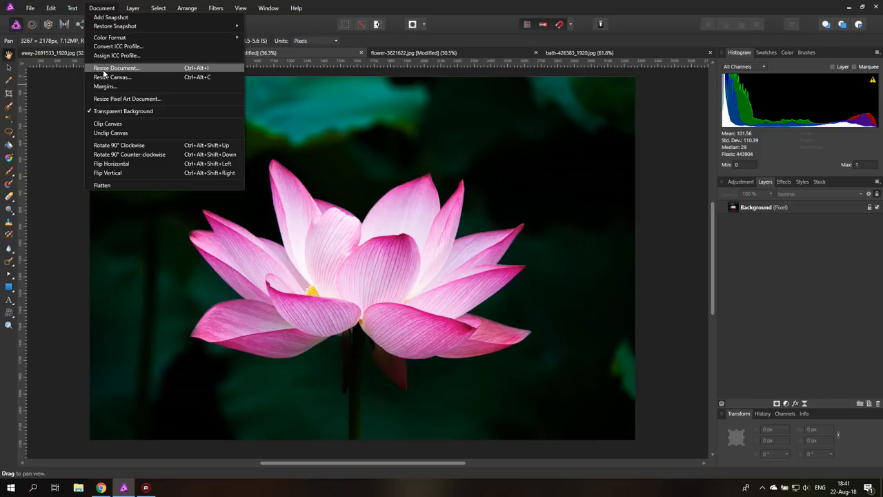
left_click(120, 67)
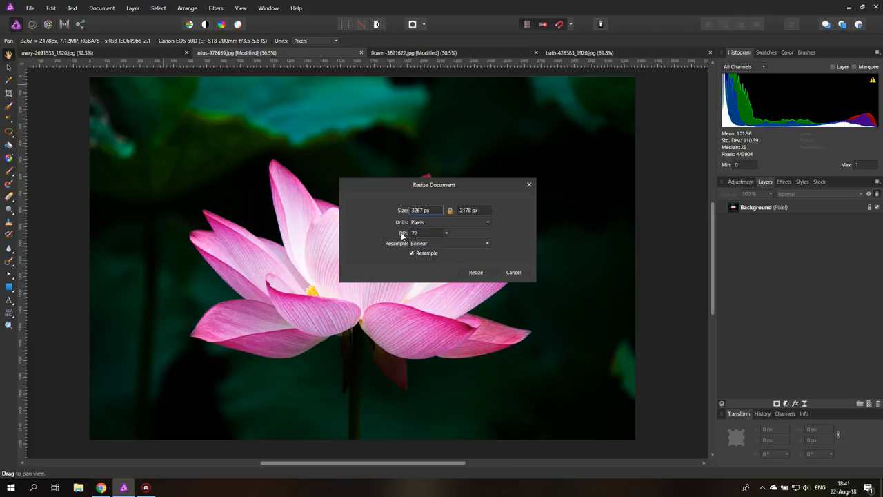
mouse_move(425, 234)
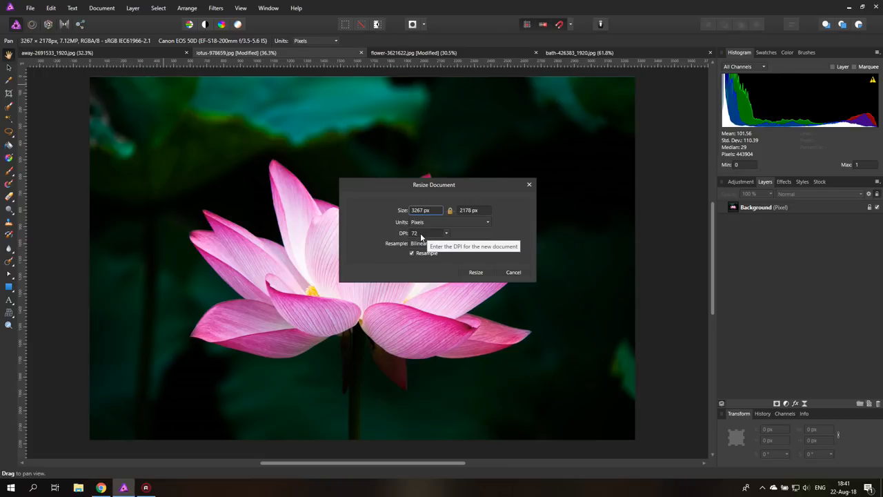
mouse_move(404, 251)
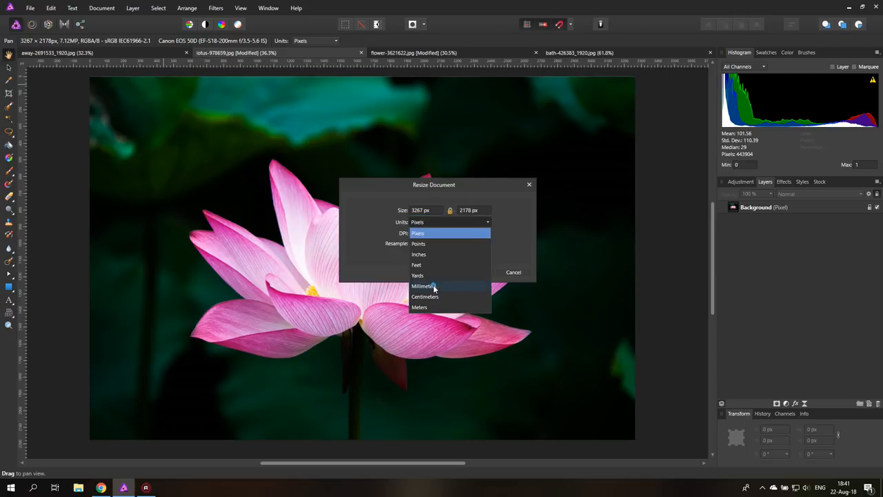
left_click(426, 286)
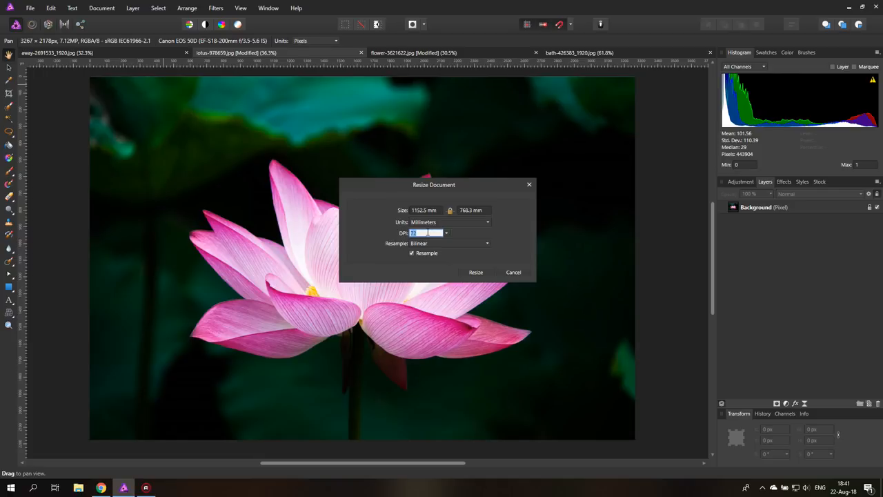
type("300")
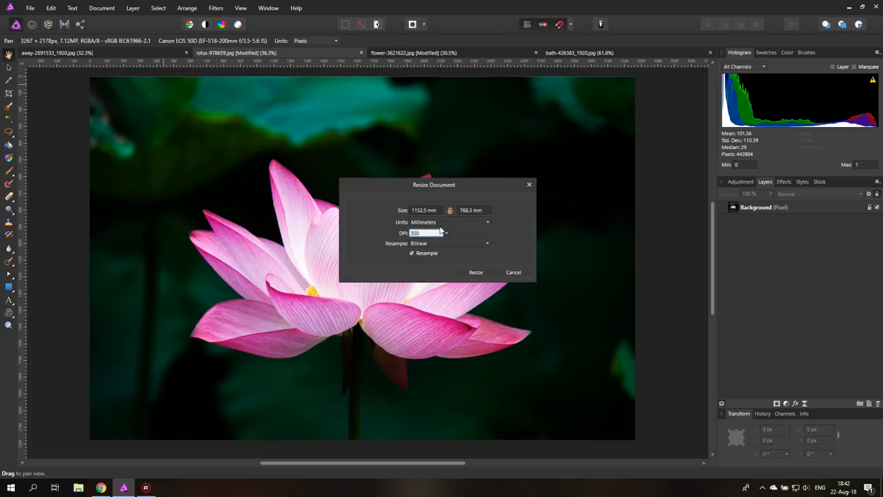
left_click(451, 222)
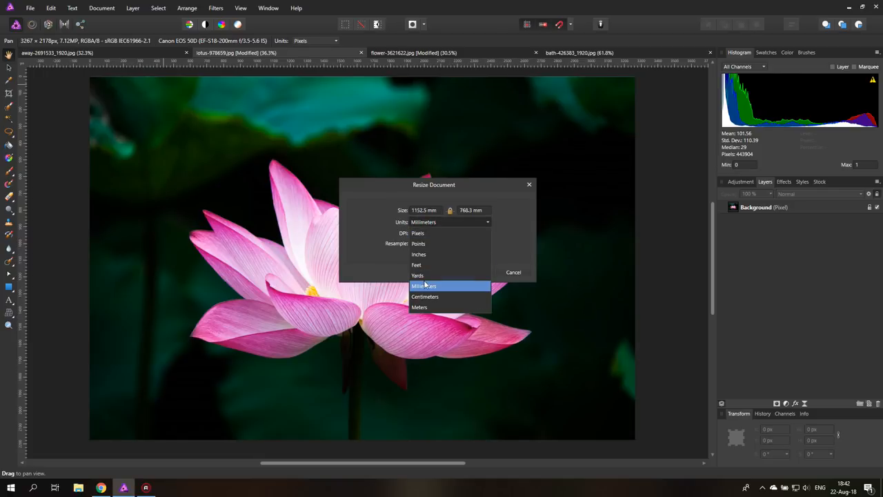
left_click(417, 275)
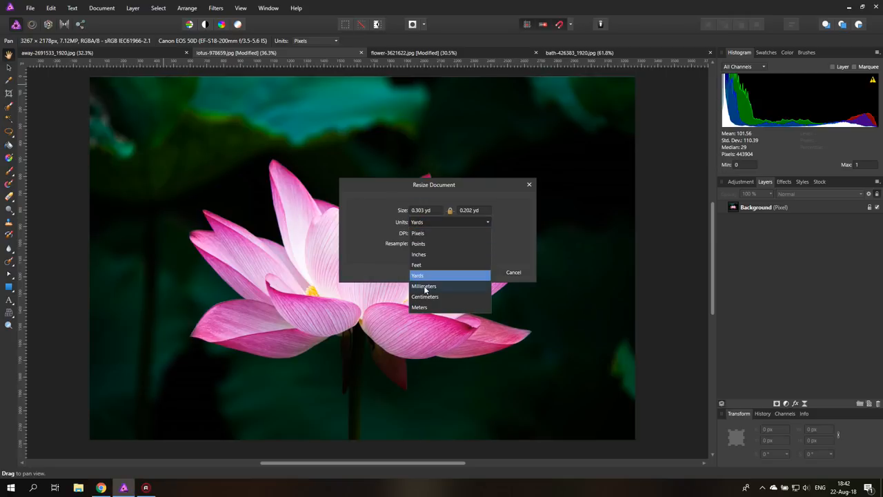
left_click(424, 286)
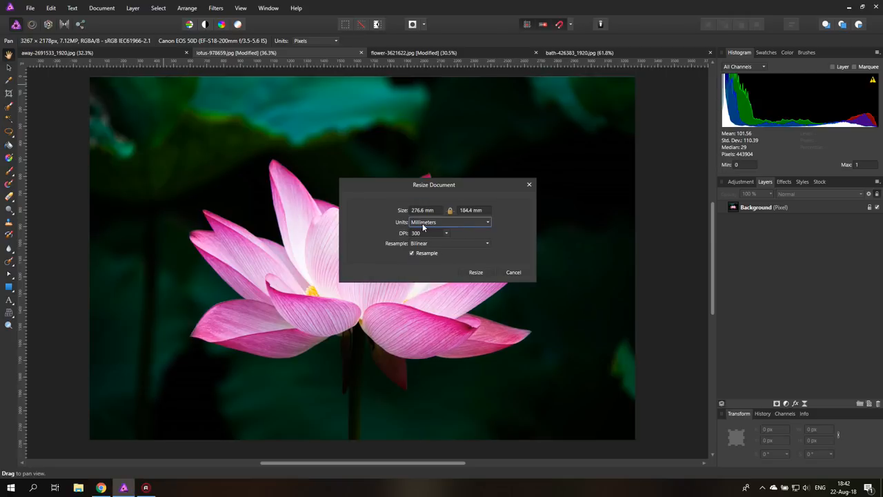
mouse_move(424, 209)
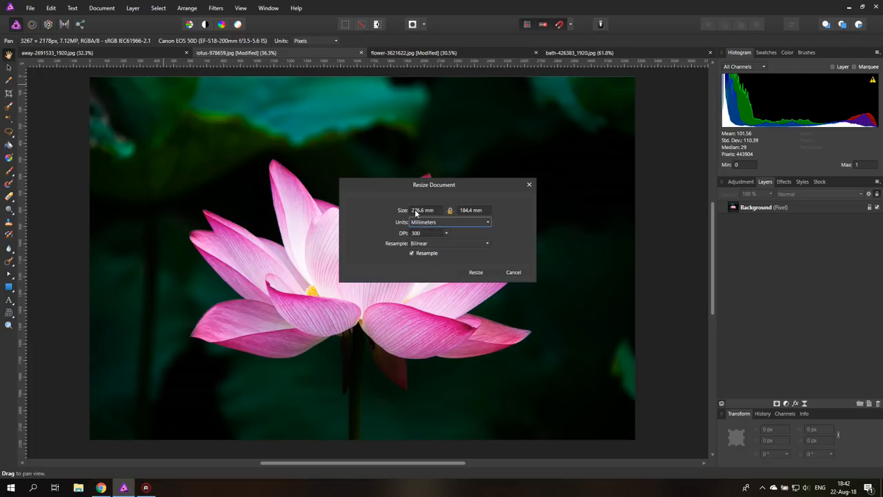
mouse_move(451, 215)
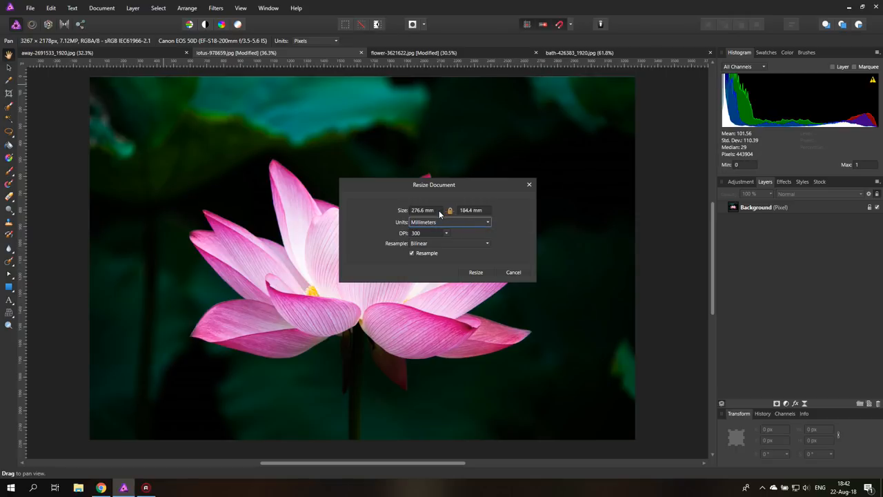
mouse_move(438, 211)
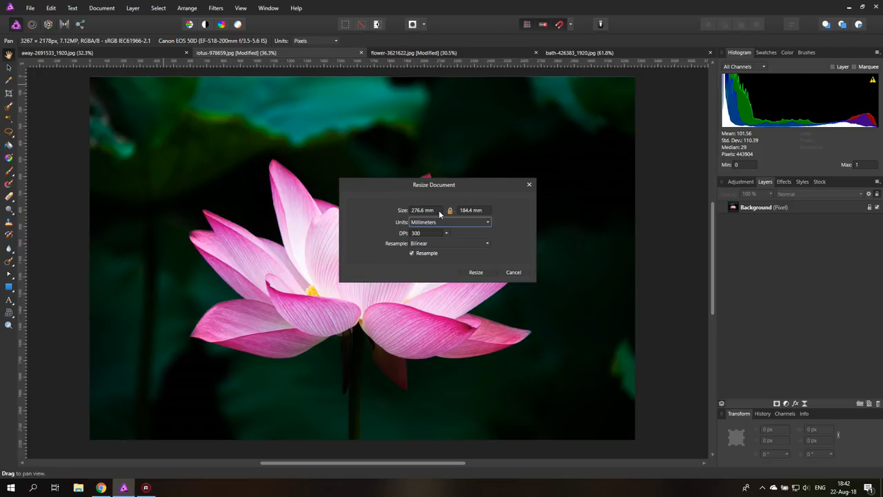
left_click(513, 272)
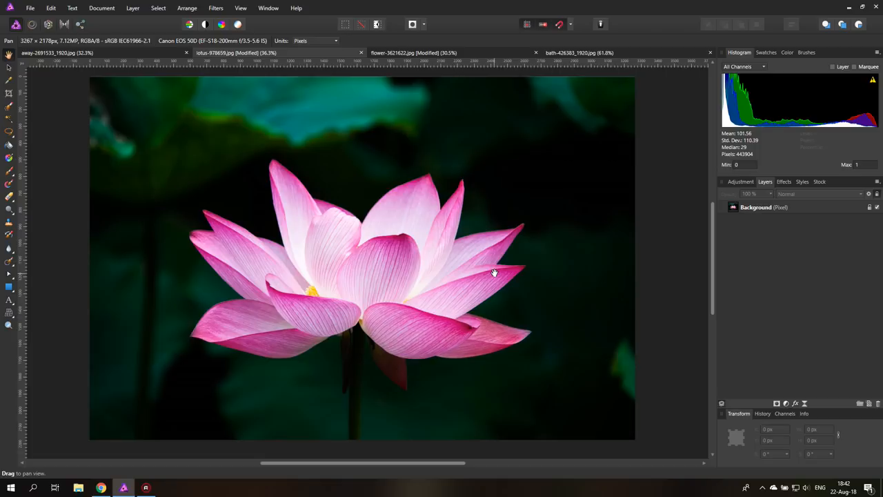
mouse_move(507, 289)
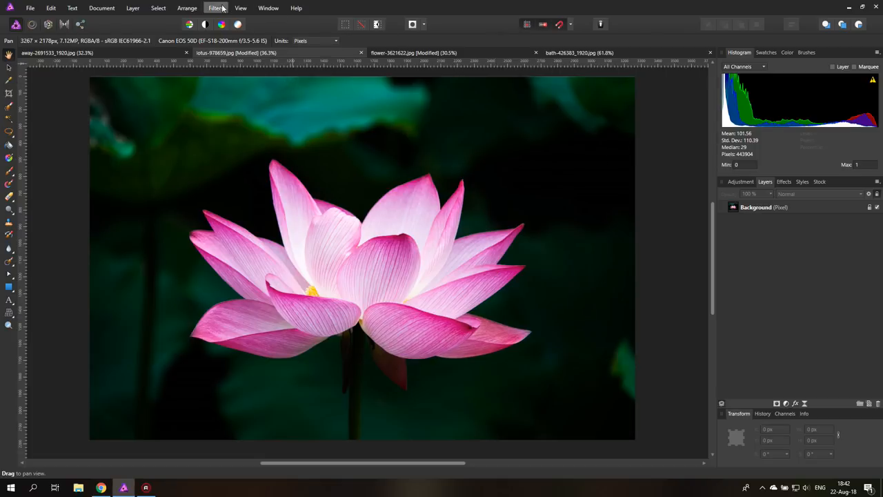
Step: On the Background layer, try Unsharp Mask radius and factor settings, then cancel them
left_click(220, 8)
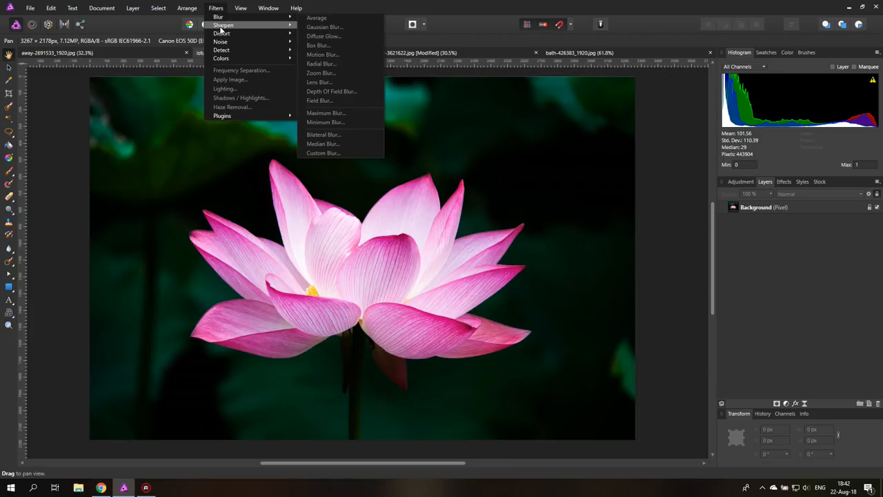
left_click(218, 8)
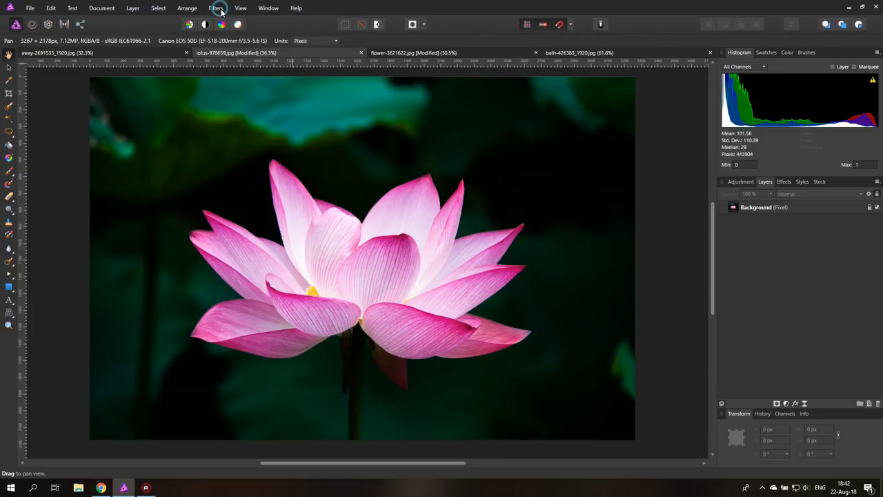
left_click(755, 207)
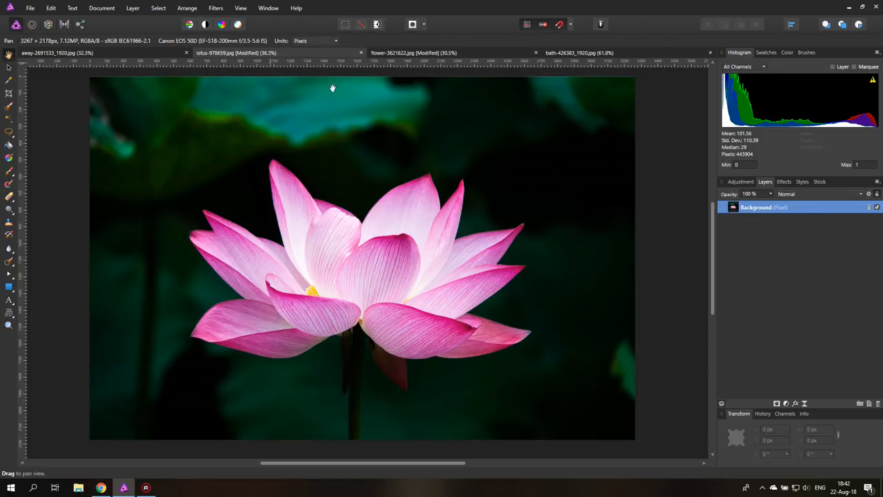
left_click(236, 7)
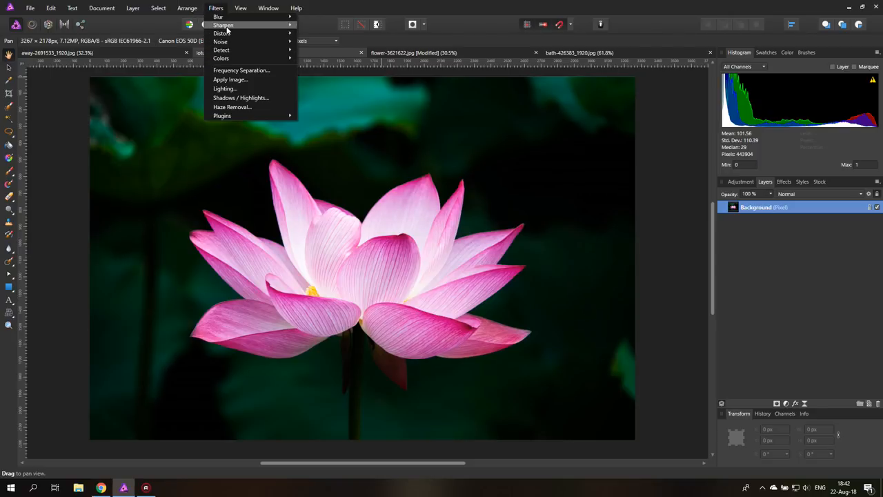
left_click(229, 25)
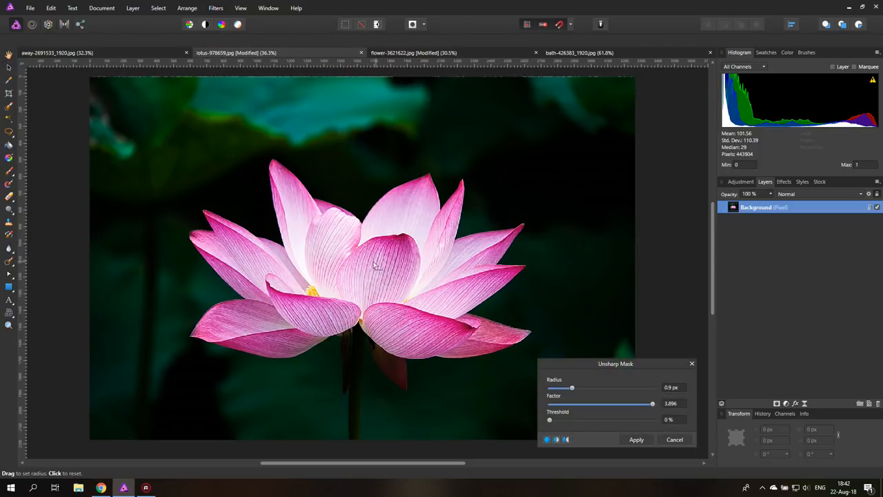
left_click_drag(571, 387, 556, 387)
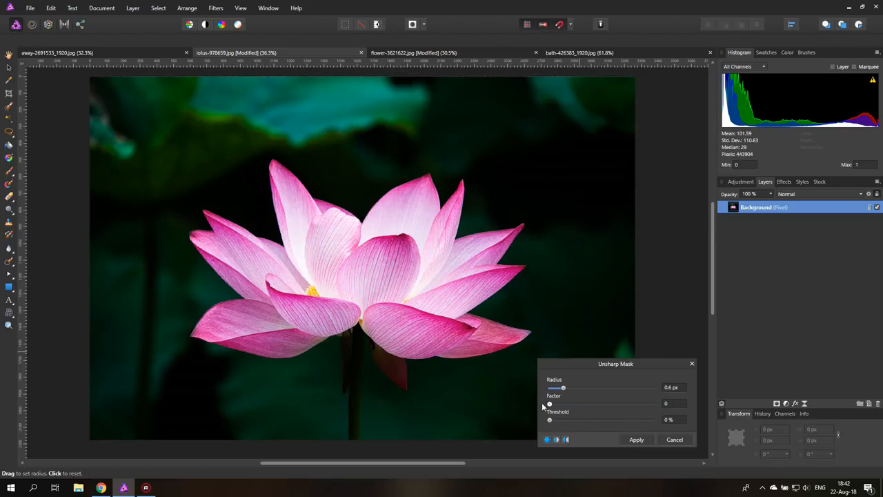
left_click_drag(562, 387, 584, 387)
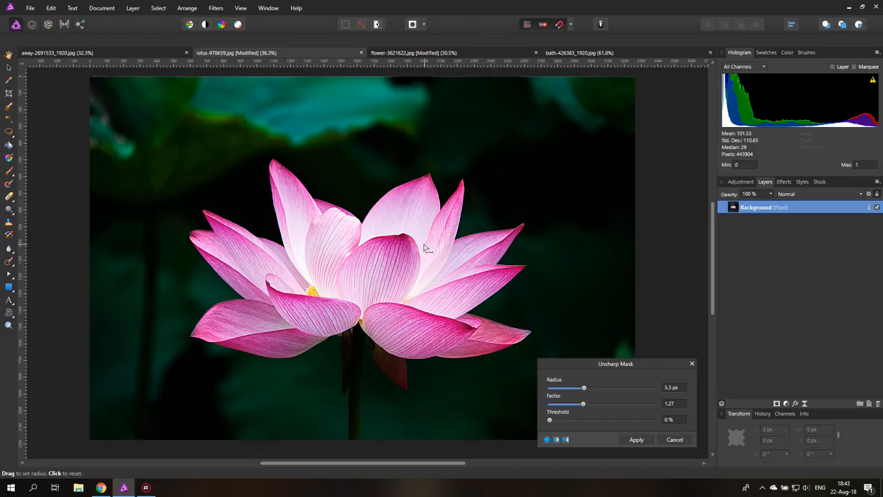
mouse_move(653, 375)
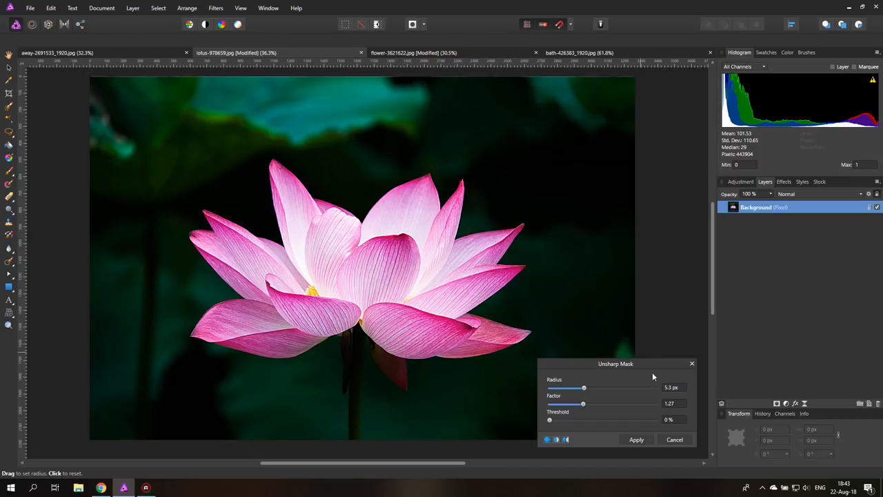
left_click(636, 439)
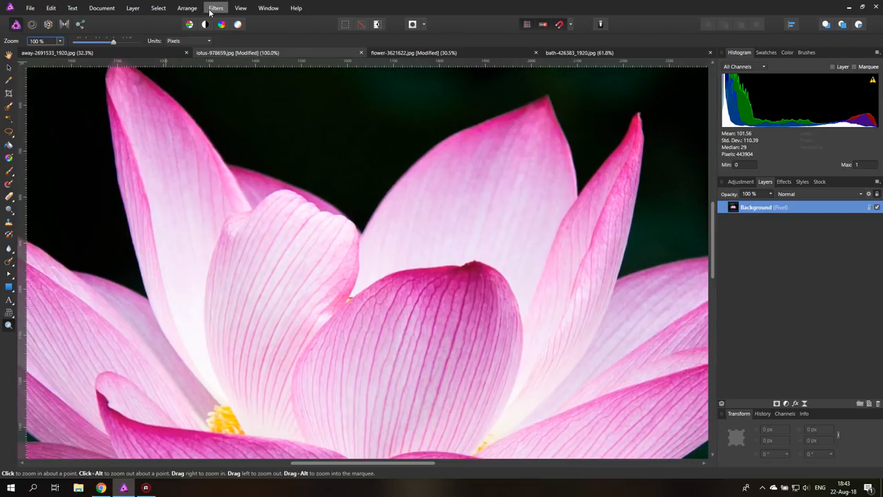
Step: Preview Unsharp Mask with varying radius and factor, ending exaggerated at 47 px radius, factor 3.287
left_click(216, 8)
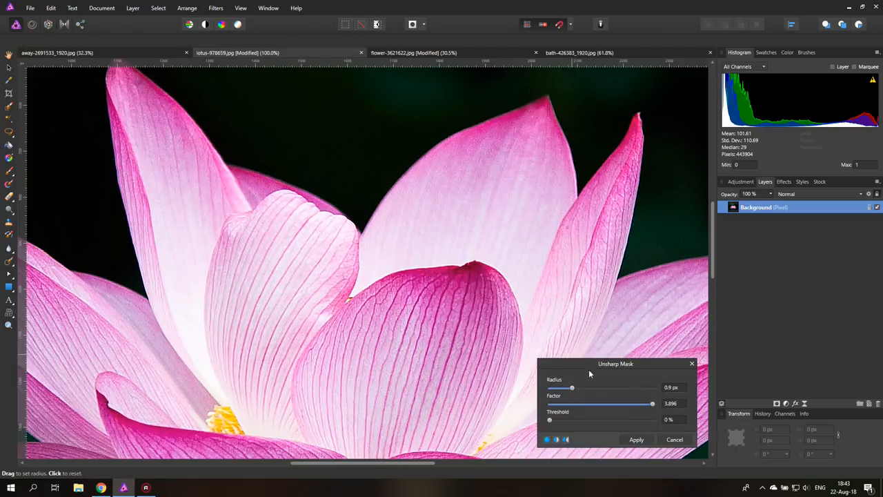
left_click_drag(572, 387, 583, 387)
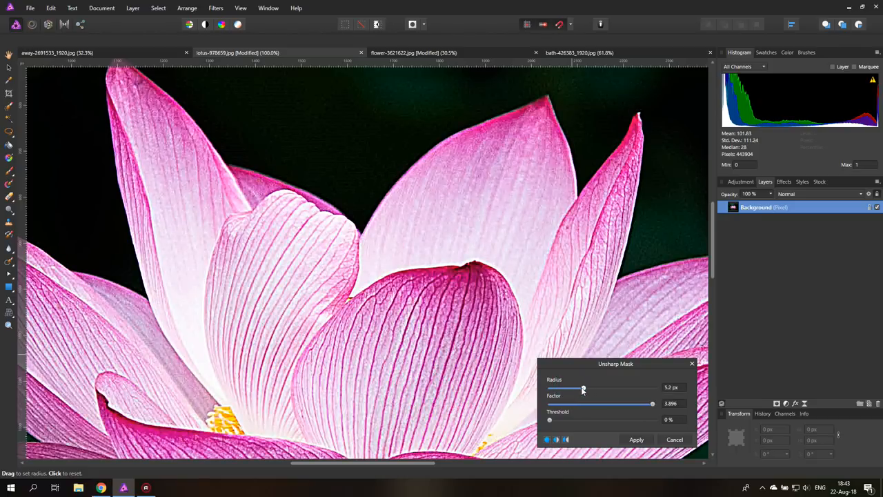
left_click_drag(582, 387, 581, 387)
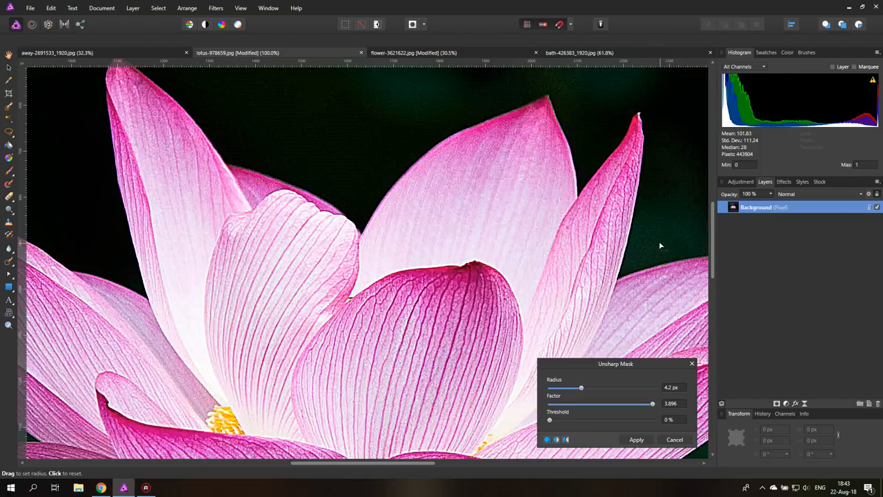
left_click_drag(652, 404, 609, 404)
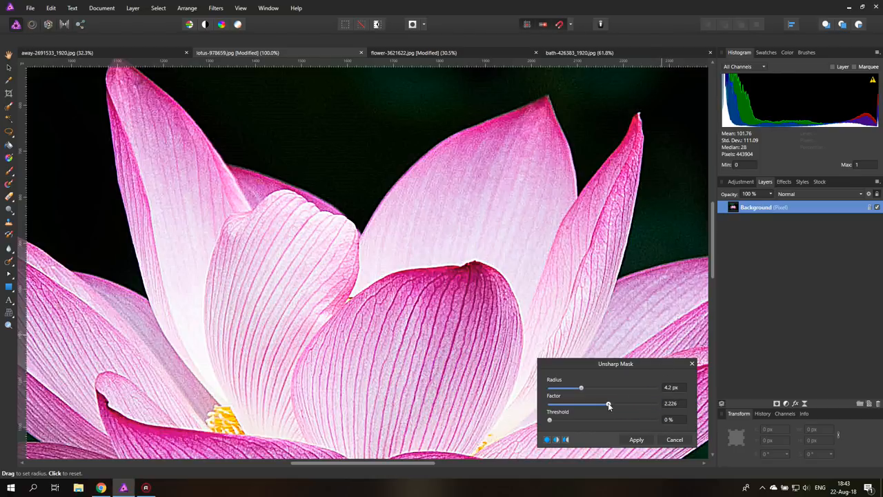
left_click_drag(608, 403, 636, 403)
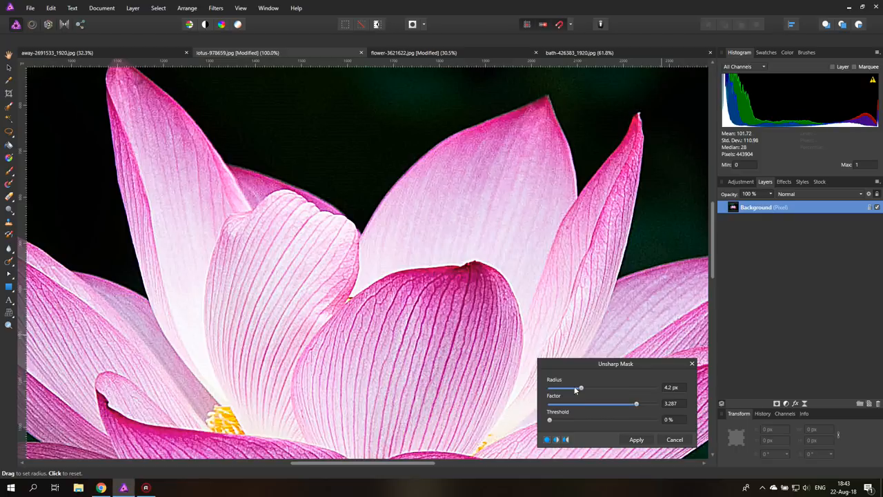
left_click_drag(580, 387, 589, 387)
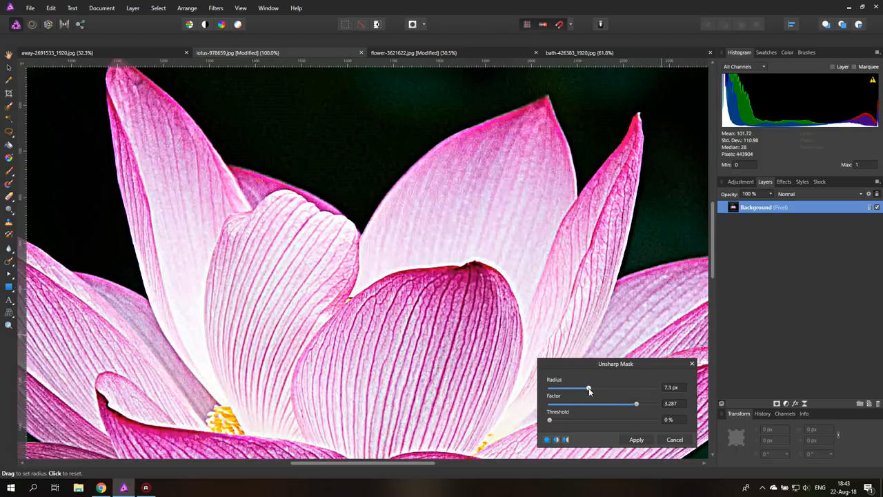
left_click_drag(588, 387, 604, 387)
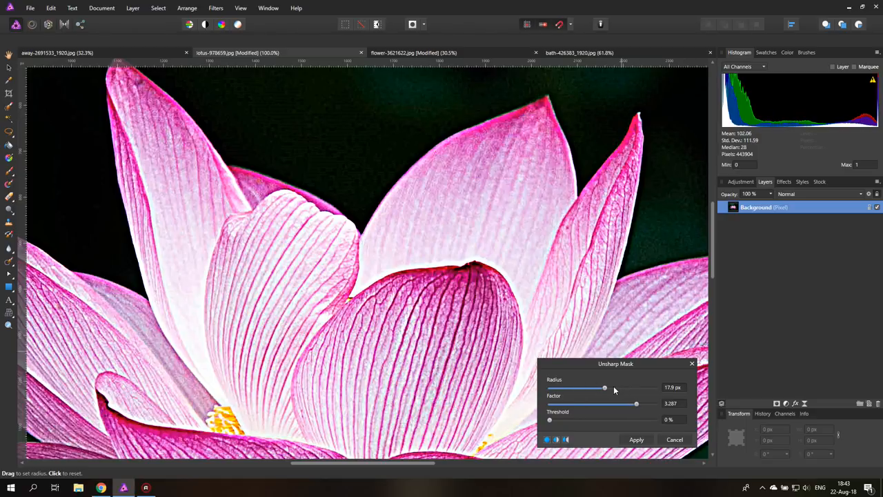
left_click_drag(604, 387, 608, 387)
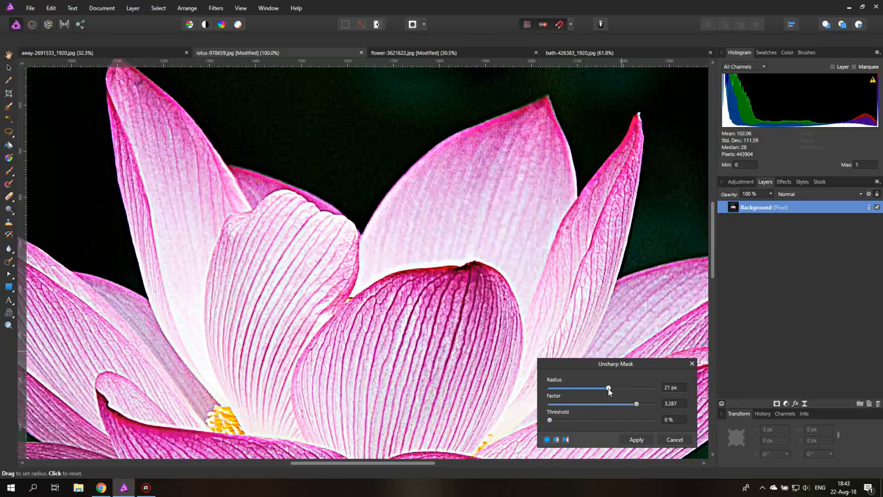
left_click_drag(606, 387, 571, 387)
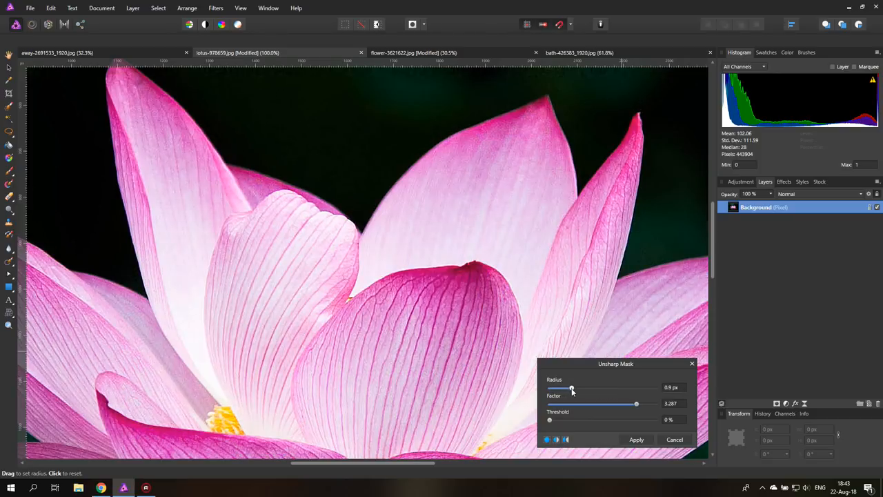
left_click_drag(571, 387, 638, 387)
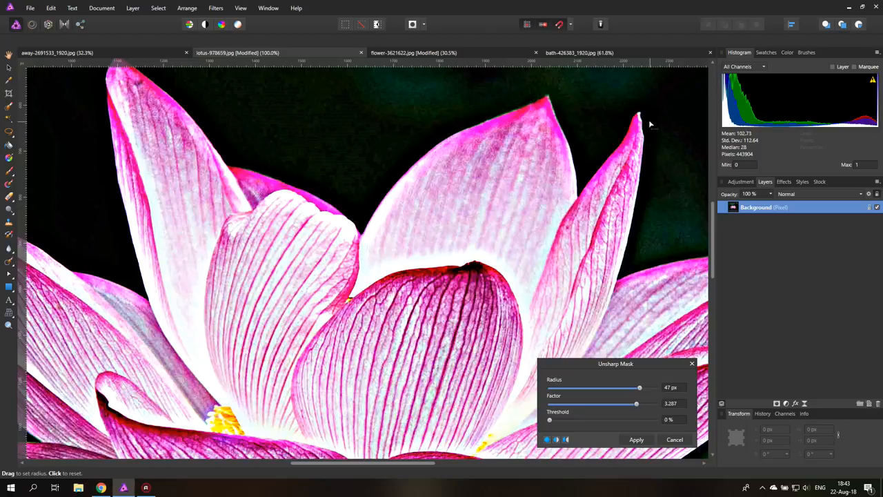
mouse_move(646, 182)
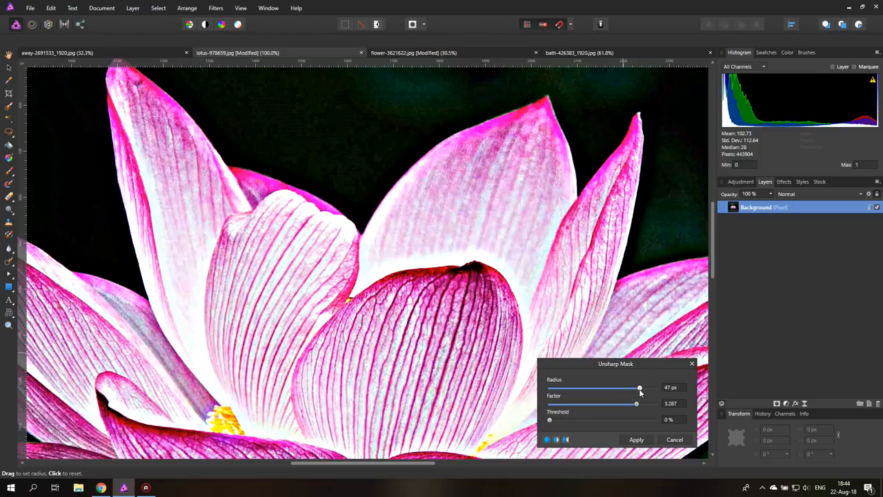
Step: Tone the preview down to radius 1.7 px, factor 1.252 and threshold about 3%
left_click_drag(638, 387, 572, 388)
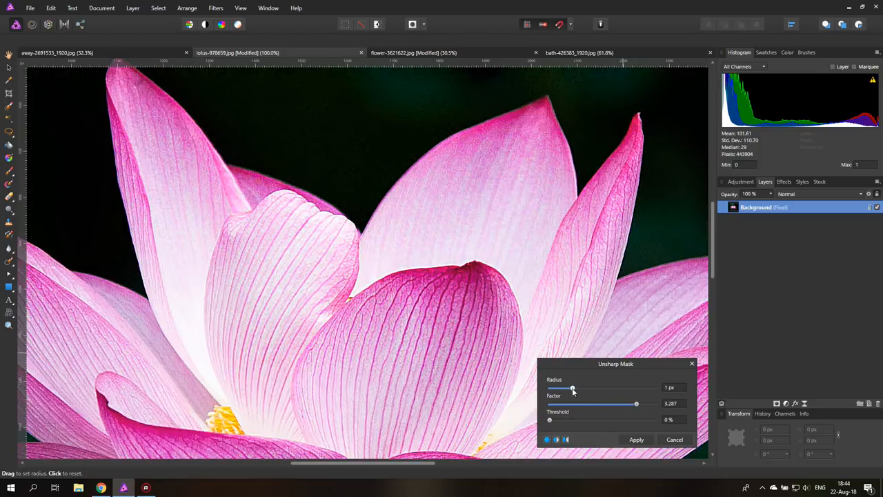
left_click_drag(572, 387, 578, 387)
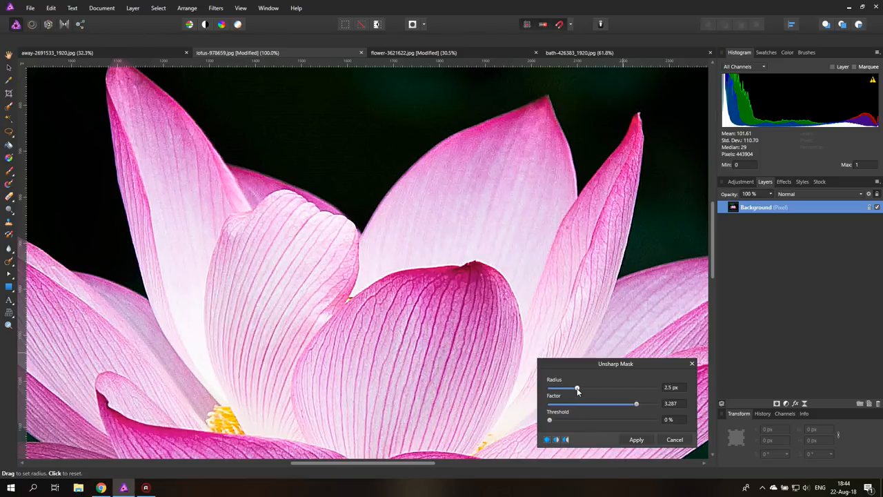
left_click_drag(577, 388, 574, 388)
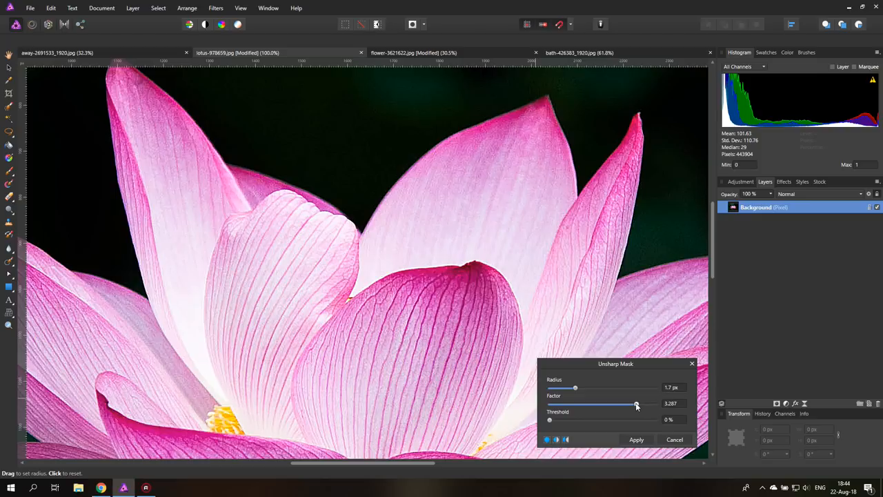
left_click_drag(635, 403, 591, 404)
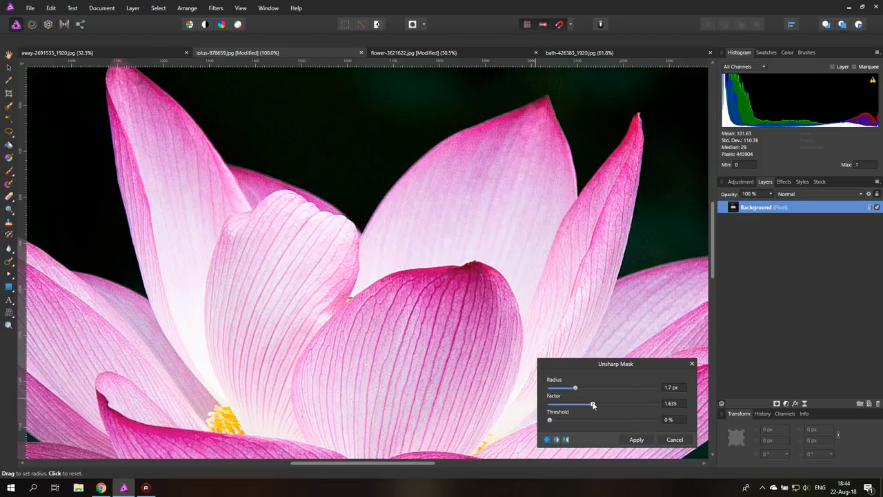
left_click_drag(592, 403, 592, 404)
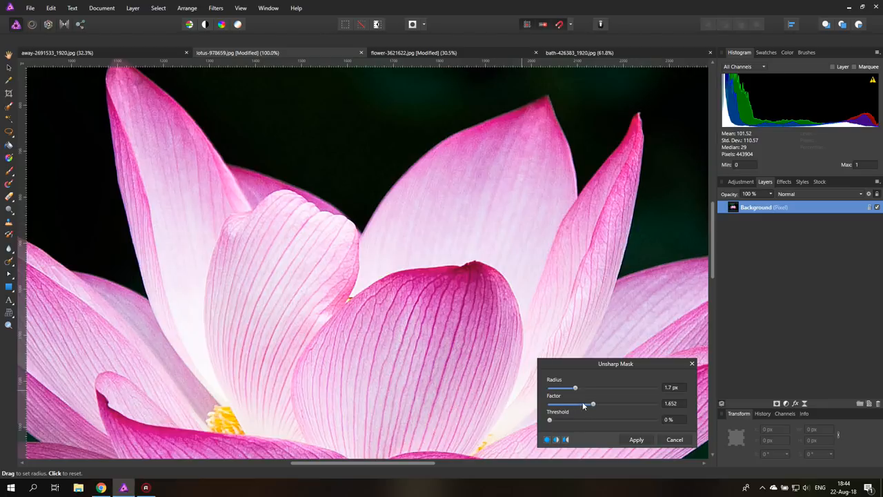
left_click_drag(592, 403, 582, 404)
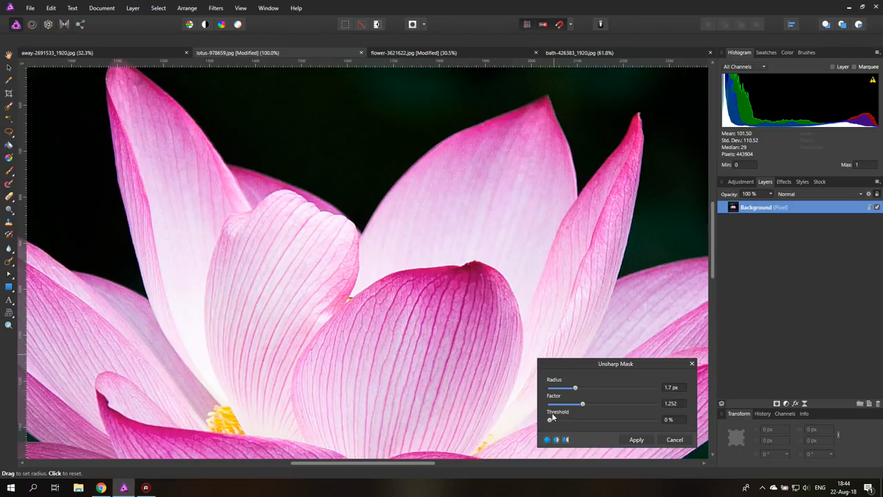
left_click_drag(550, 419, 555, 420)
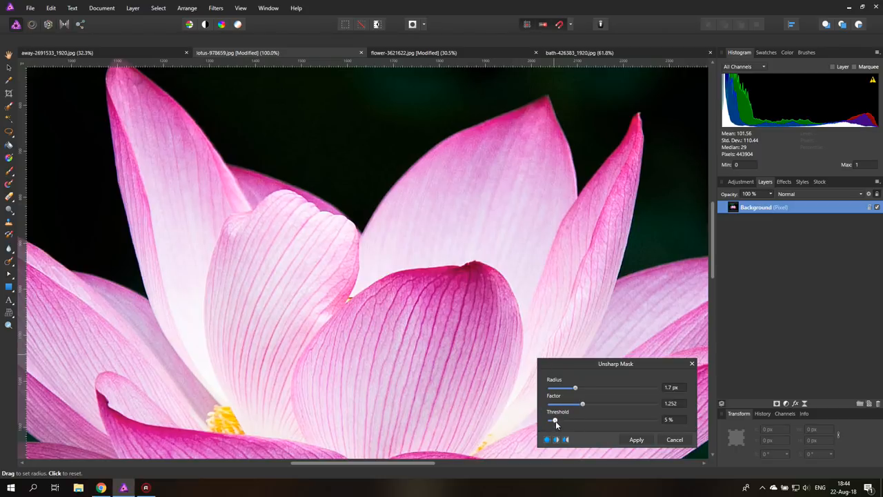
left_click_drag(555, 419, 551, 420)
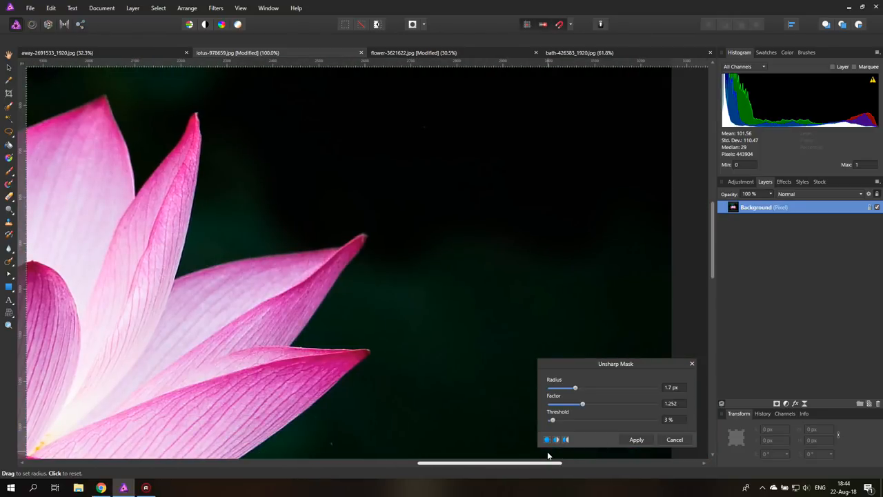
mouse_move(561, 287)
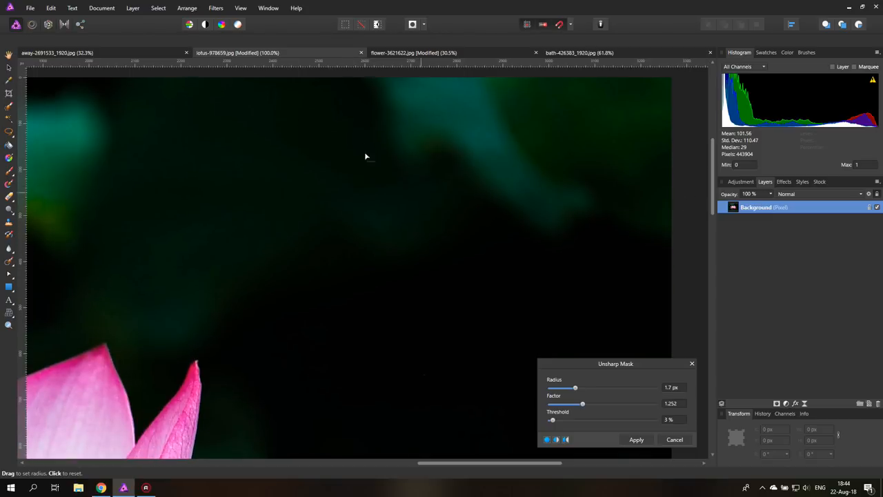
mouse_move(320, 223)
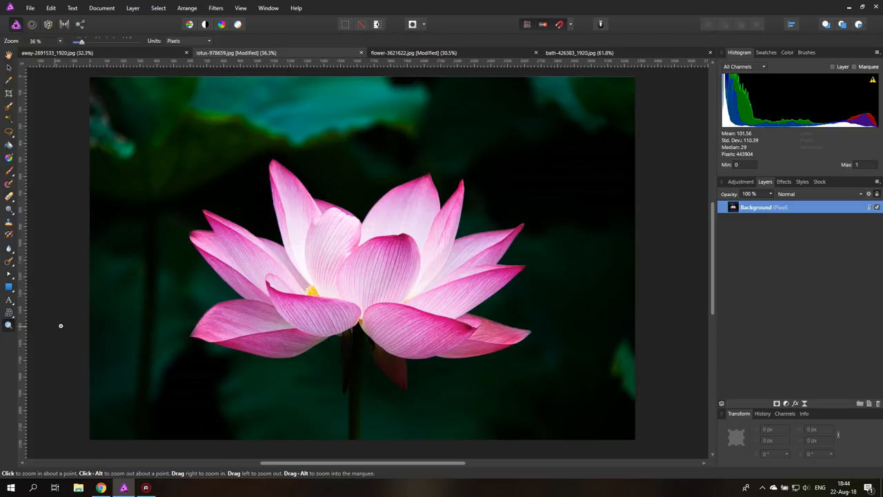
mouse_move(135, 177)
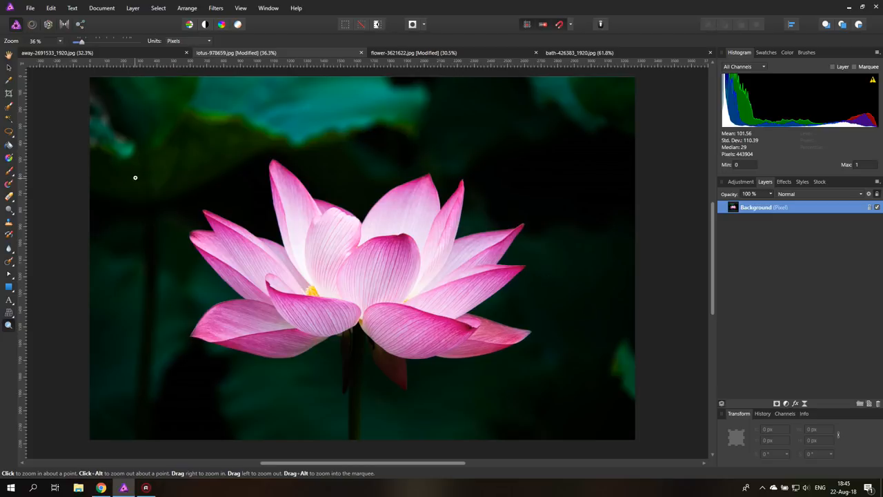
mouse_move(227, 217)
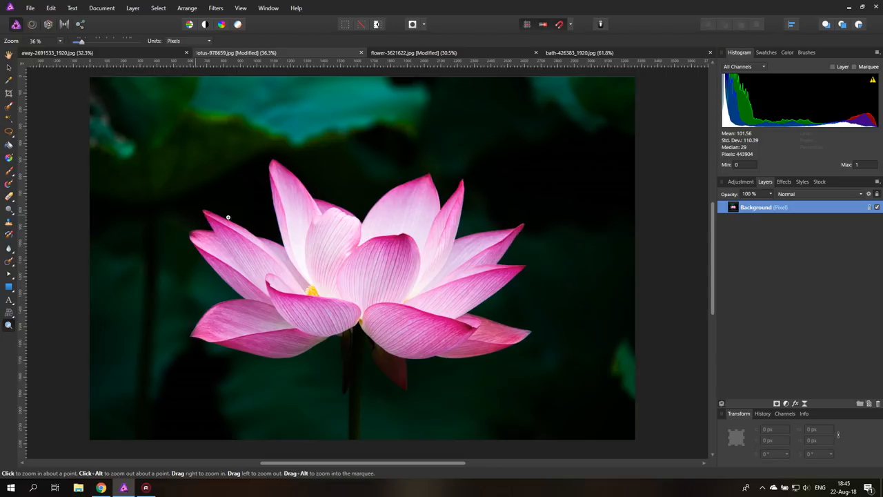
Step: Zoom in to 50% so the lotus flower fills most of the view
left_click(364, 275)
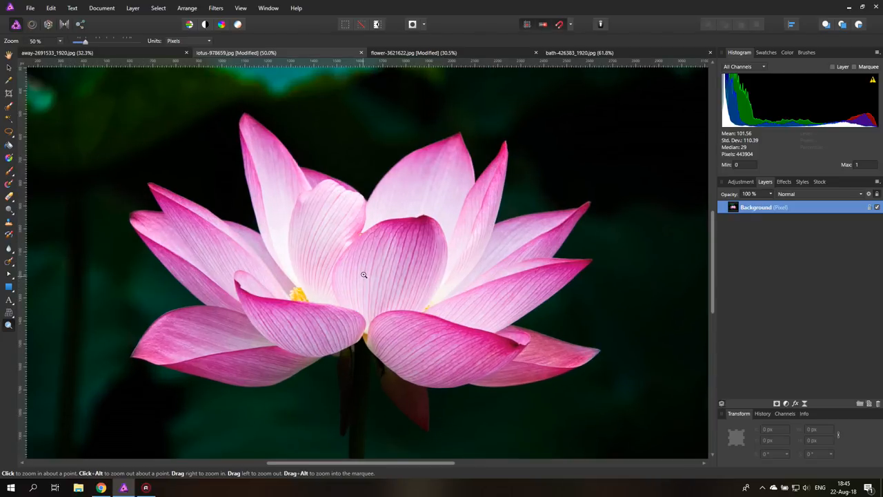
mouse_move(355, 269)
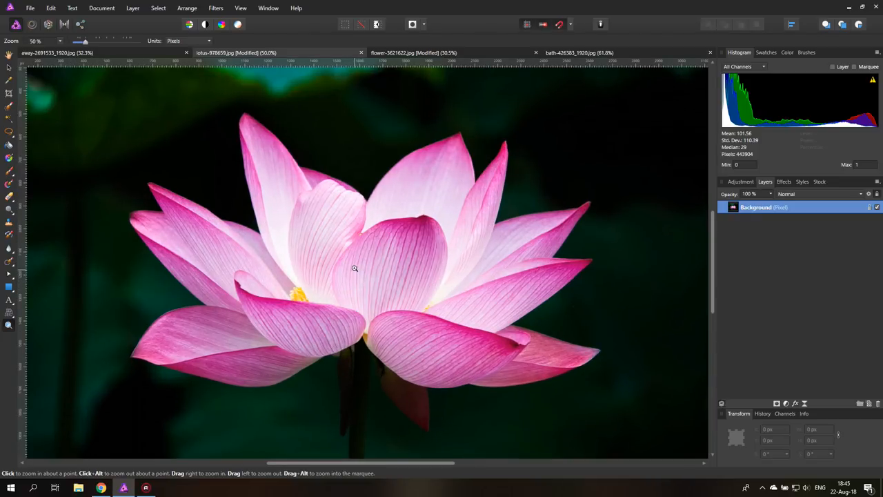
mouse_move(73, 59)
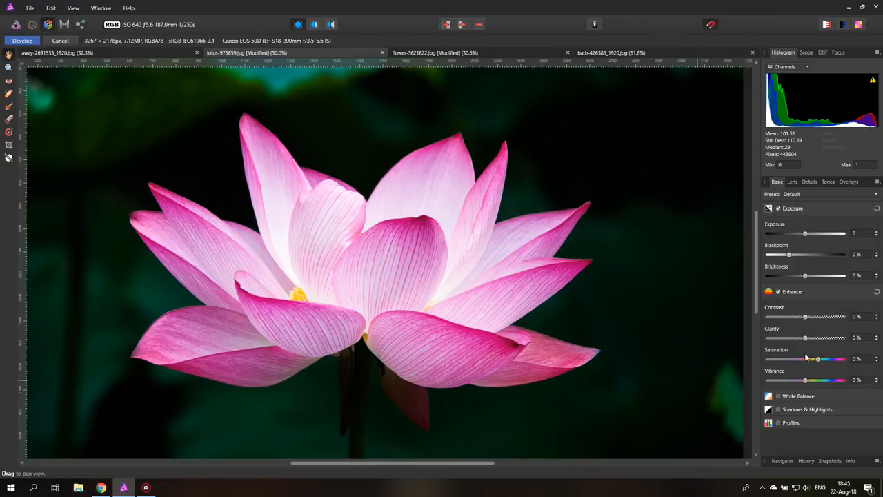
Step: Raise clarity strongly and set contrast to about 12 percent
left_click_drag(804, 338, 834, 338)
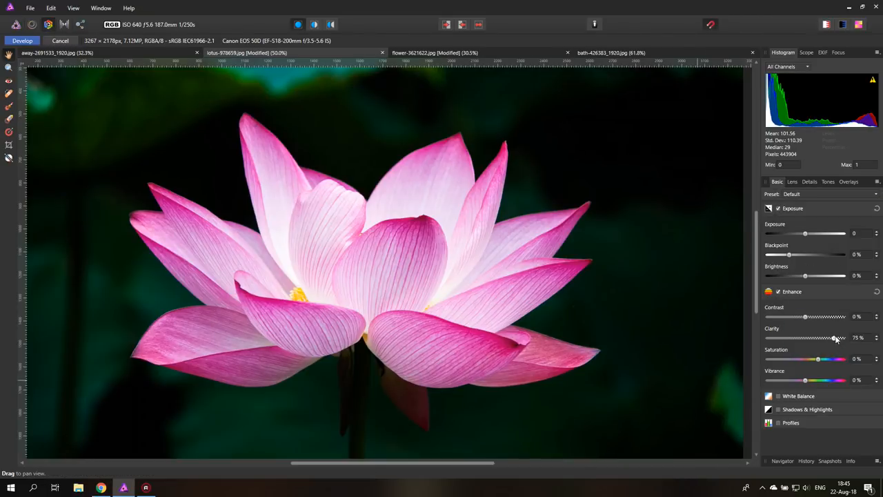
left_click_drag(834, 337, 842, 338)
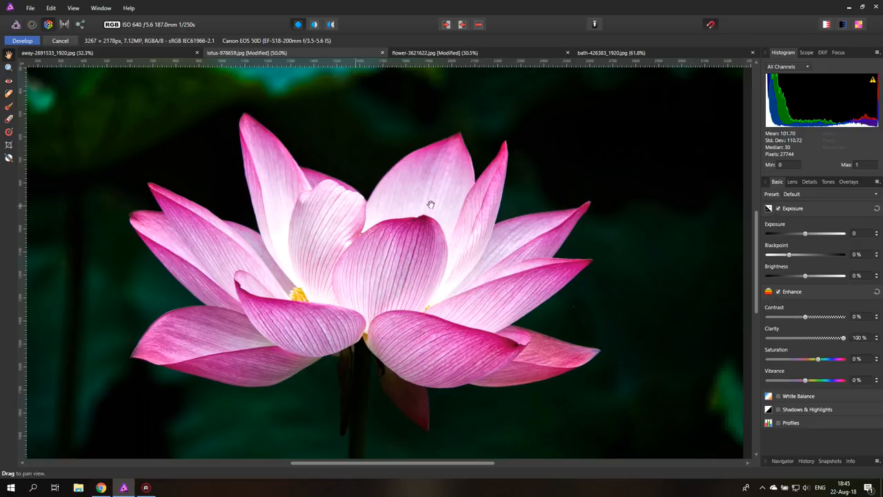
left_click_drag(804, 316, 826, 317)
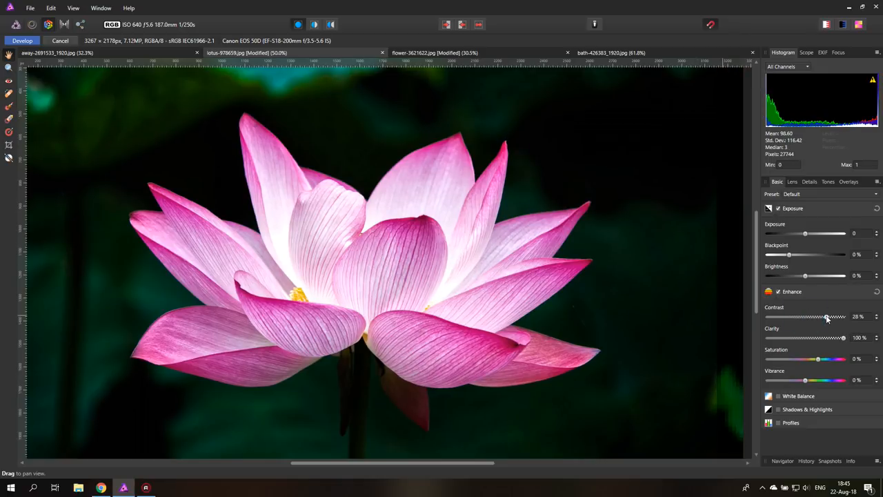
left_click_drag(826, 316, 811, 316)
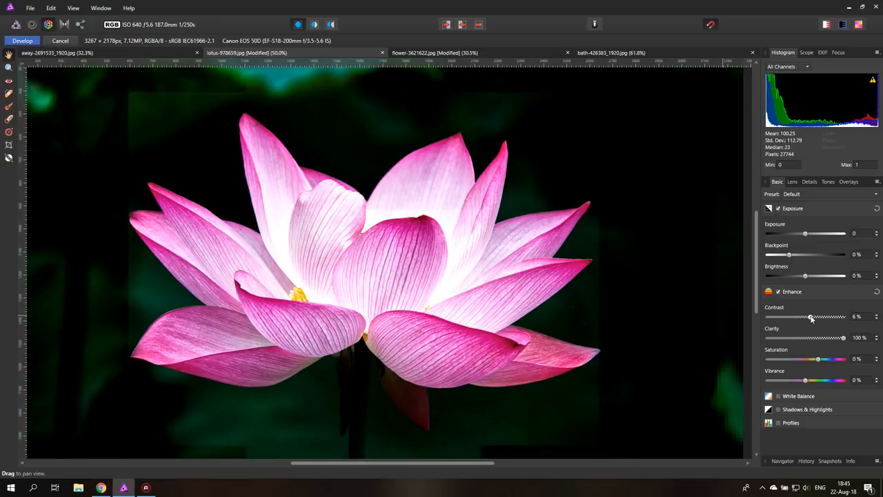
left_click_drag(810, 317, 814, 317)
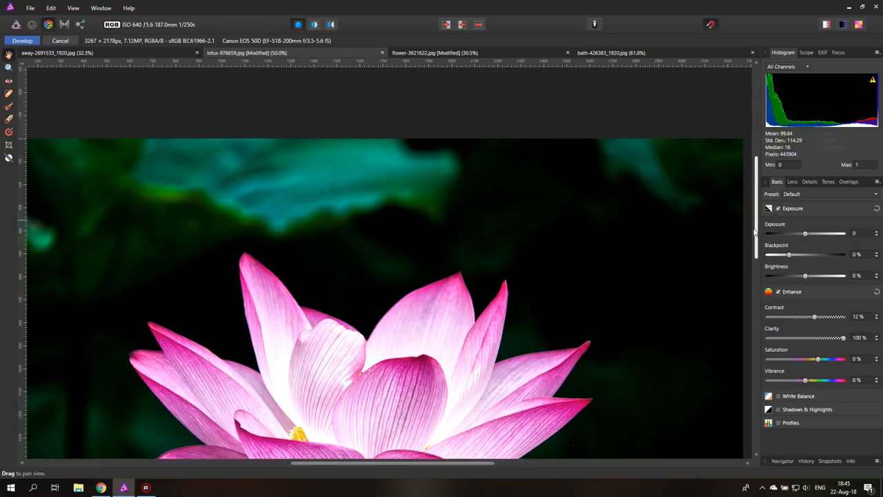
Step: Enable Shadows & Highlights with shadows lifted to about 40% and highlights near 13%
scroll("down", 3)
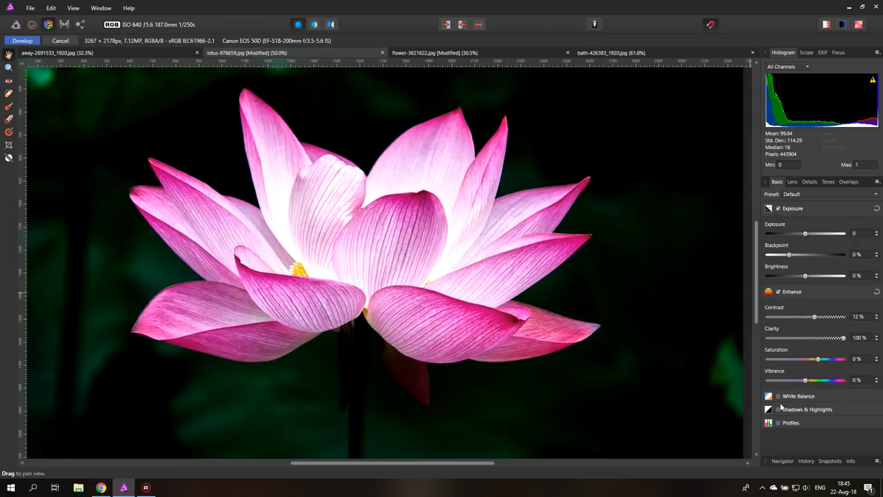
left_click(778, 409)
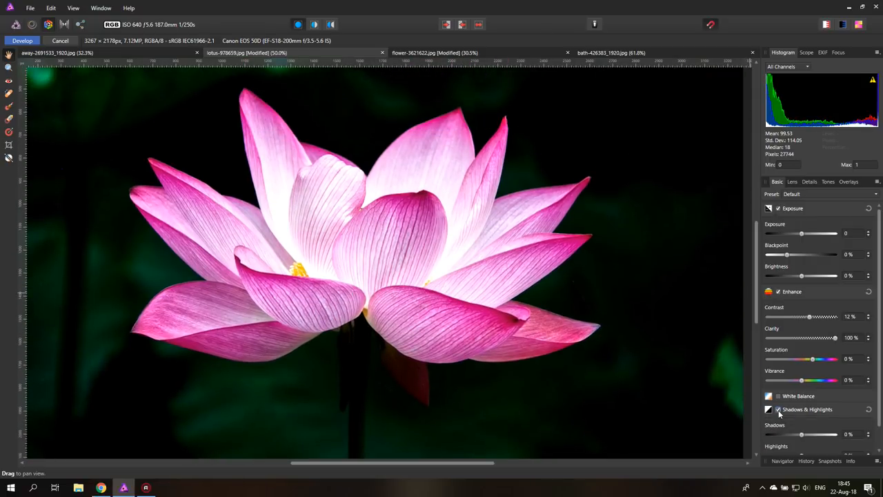
left_click_drag(801, 412, 820, 411)
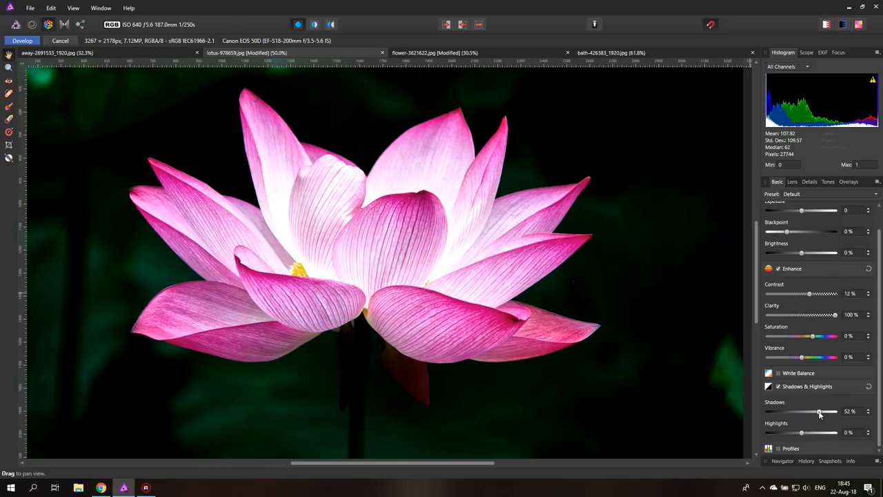
left_click_drag(819, 411, 814, 411)
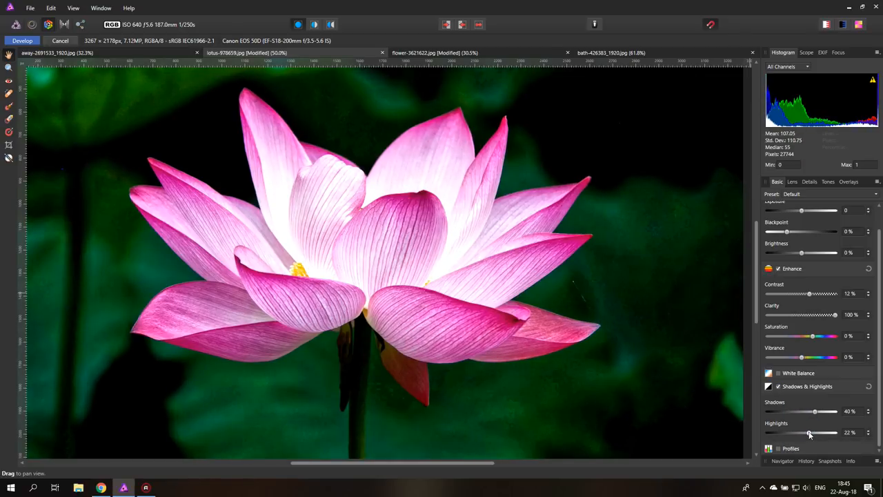
left_click_drag(809, 432, 806, 432)
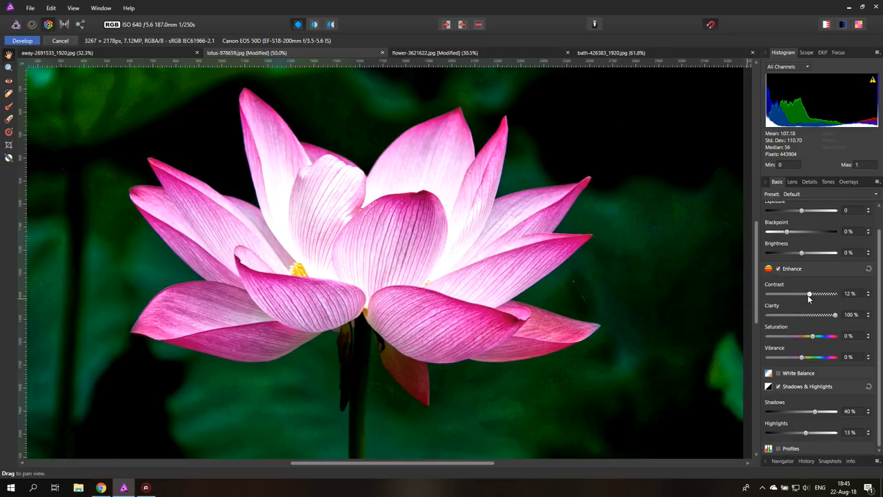
mouse_move(811, 299)
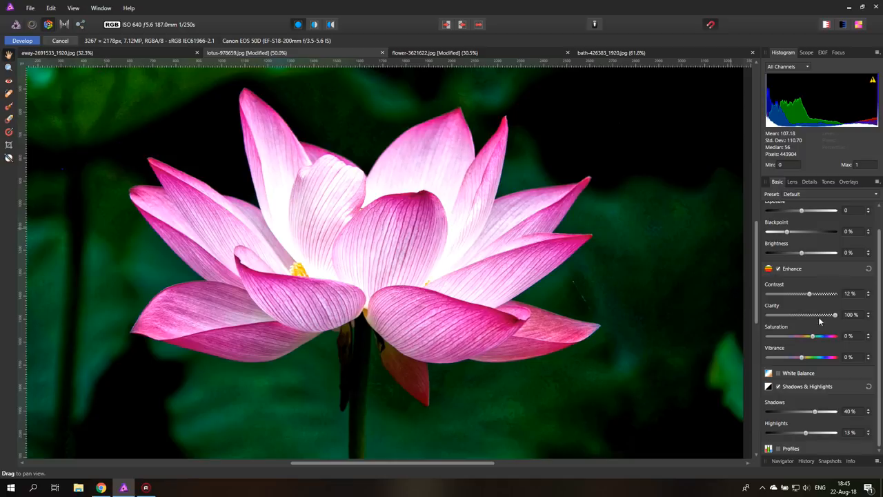
Step: Refine clarity to around 28 percent
left_click_drag(835, 315, 810, 315)
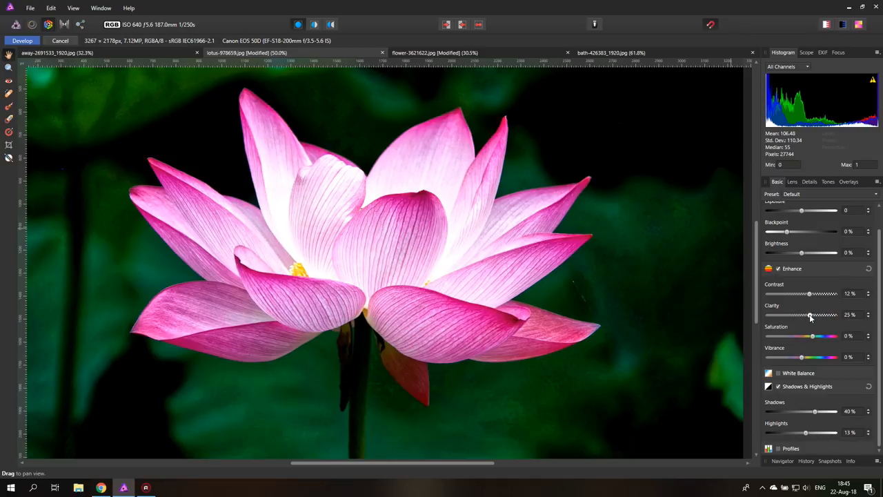
left_click_drag(809, 314, 813, 314)
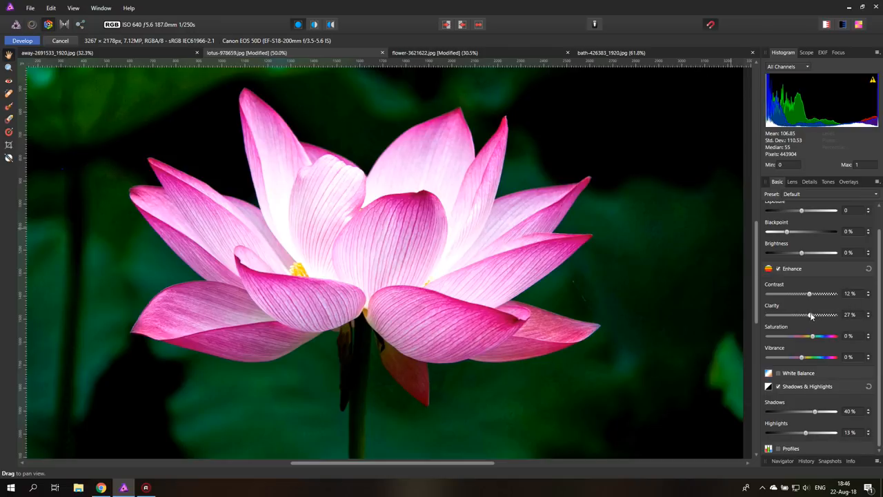
left_click_drag(810, 315, 812, 315)
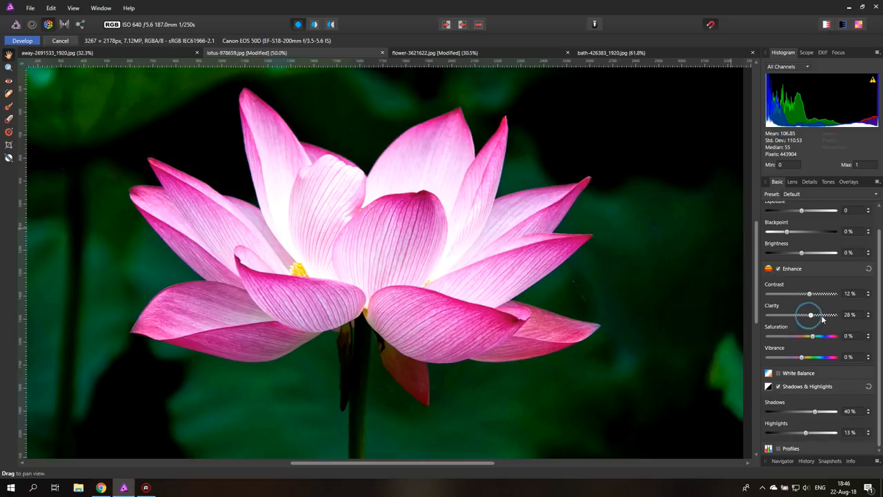
left_click_drag(808, 315, 835, 314)
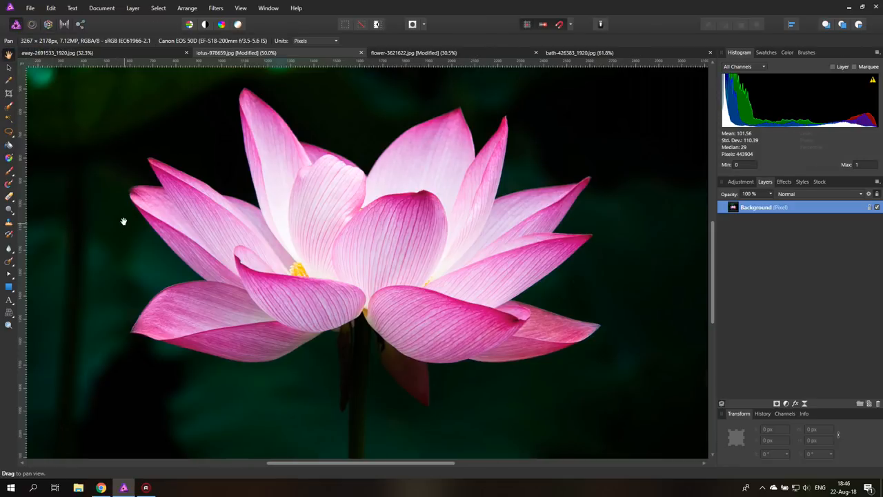
mouse_move(443, 271)
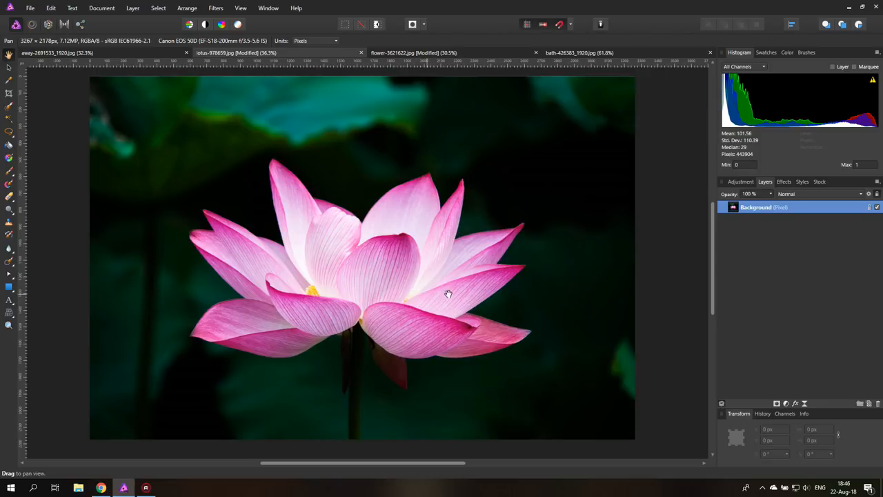
left_click(741, 181)
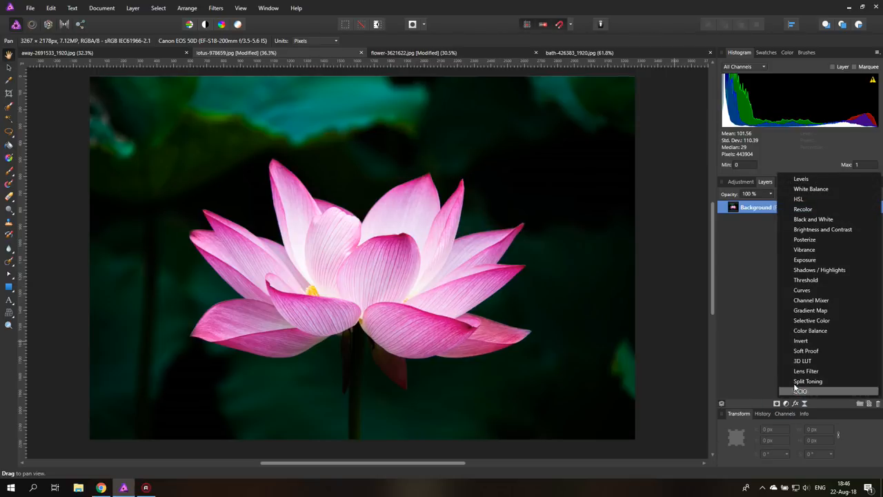
left_click(804, 250)
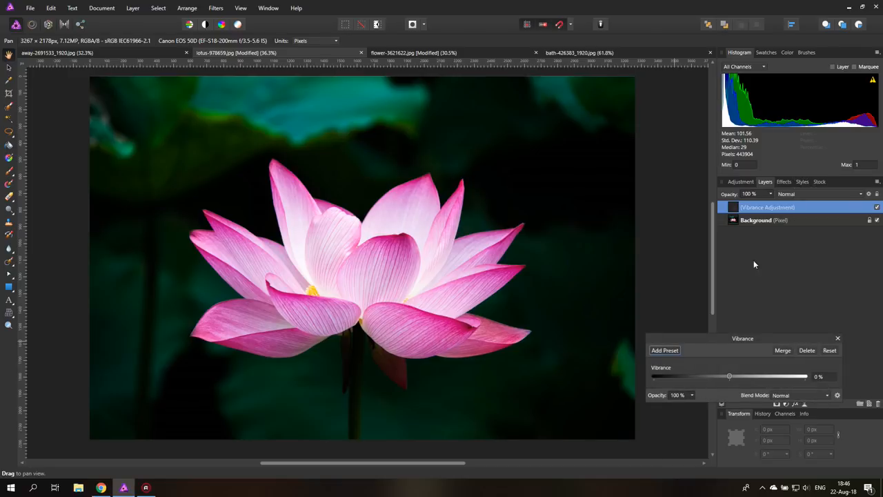
left_click_drag(729, 375, 805, 376)
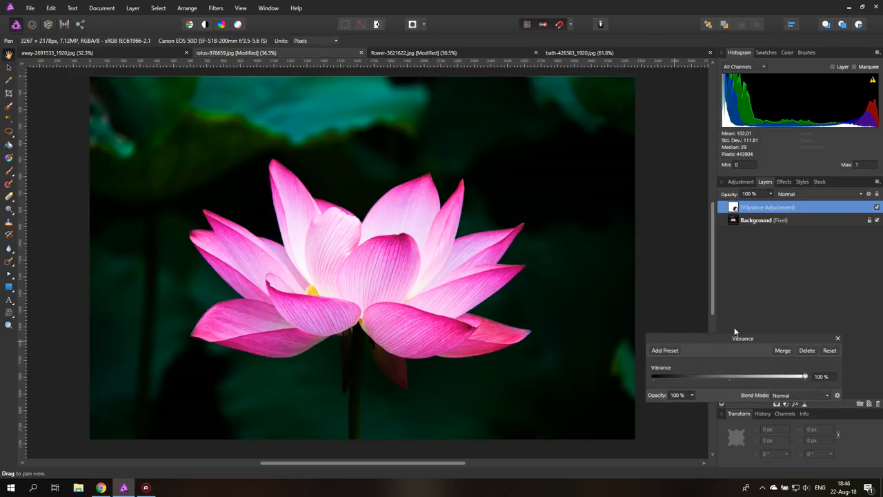
left_click(837, 338)
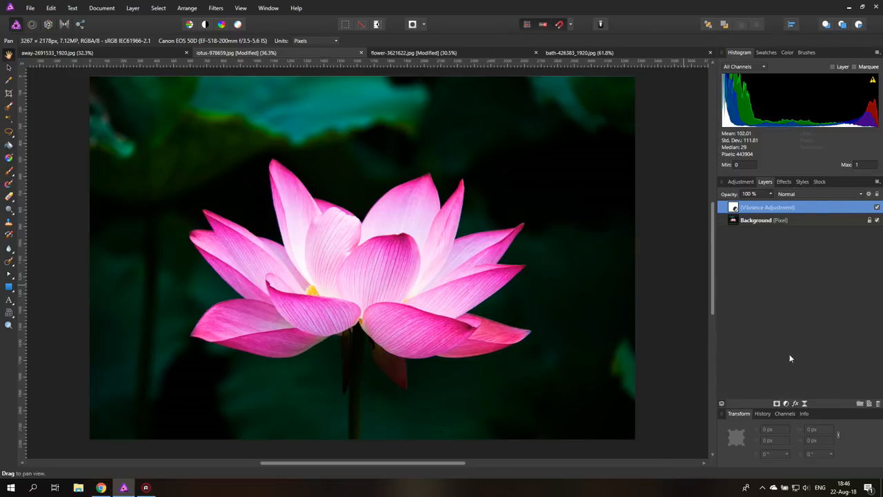
right_click(768, 207)
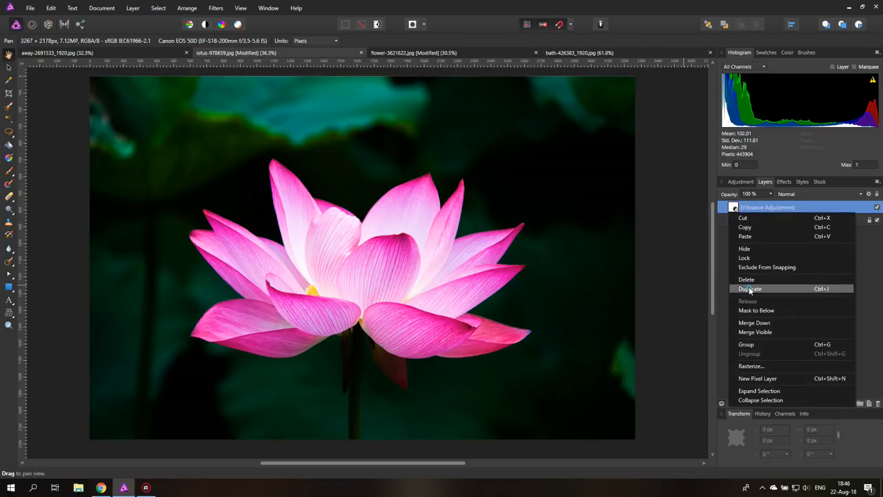
left_click(750, 288)
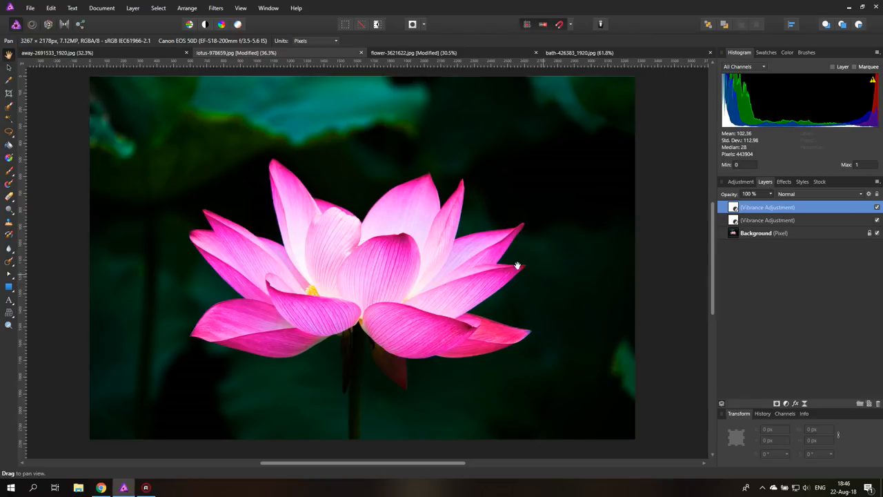
mouse_move(409, 285)
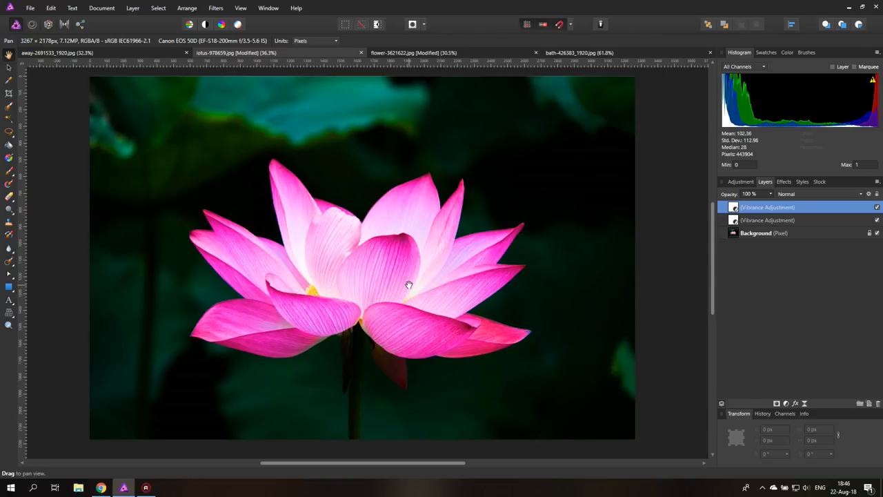
mouse_move(26, 318)
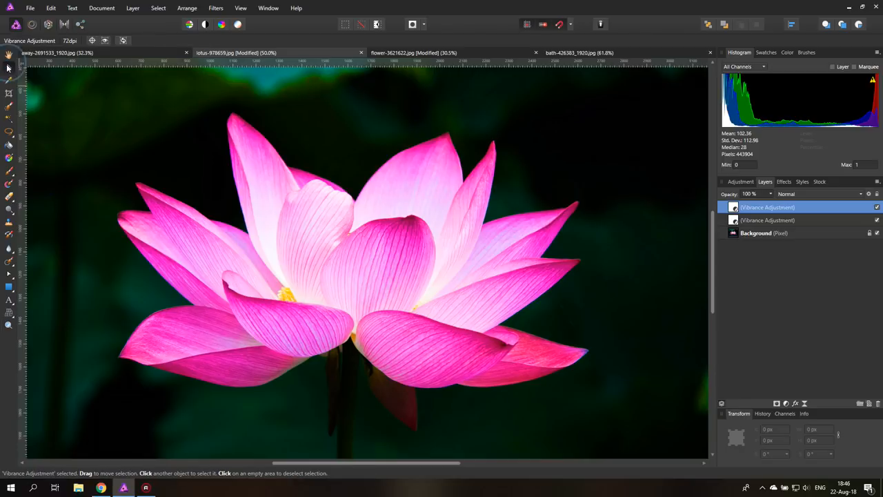
mouse_move(443, 234)
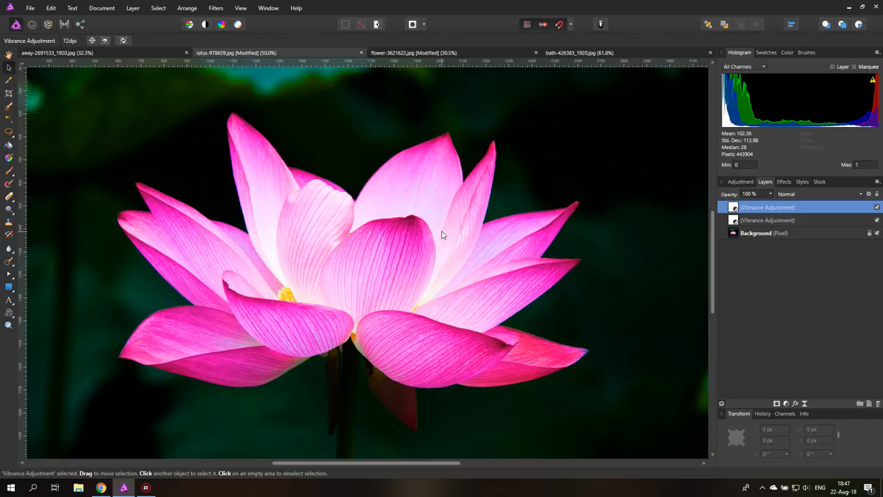
mouse_move(453, 234)
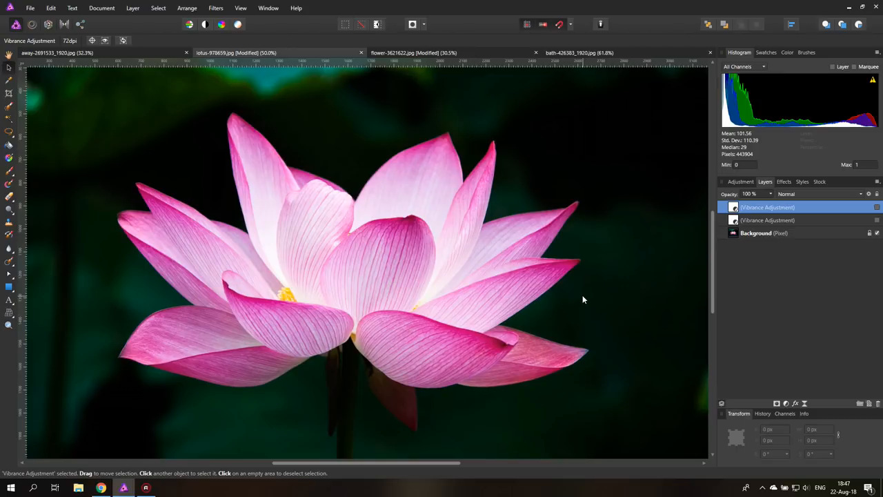
mouse_move(747, 273)
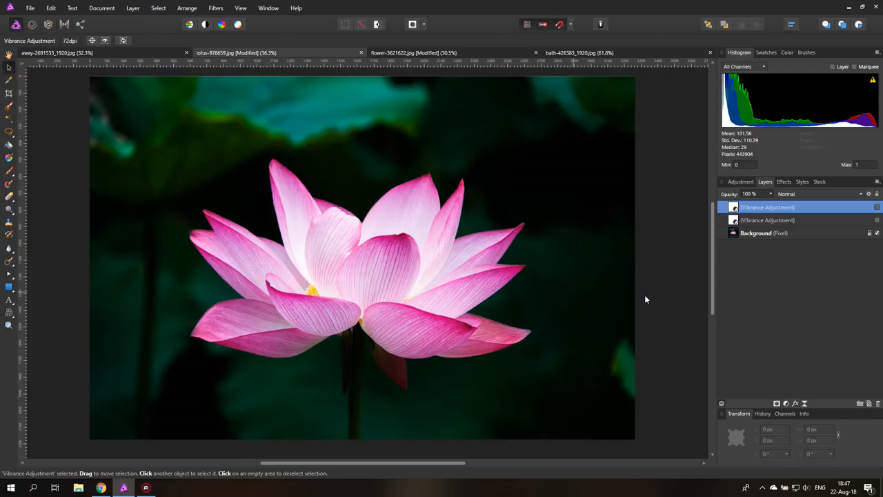
mouse_move(407, 282)
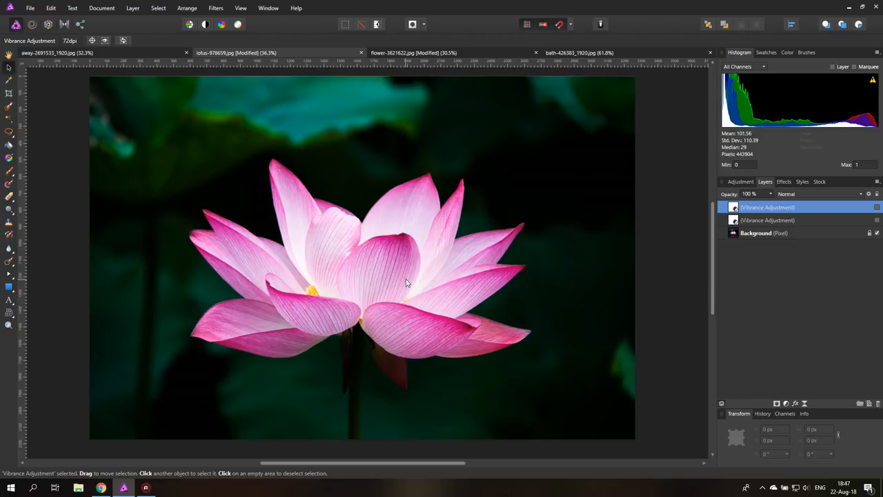
mouse_move(391, 270)
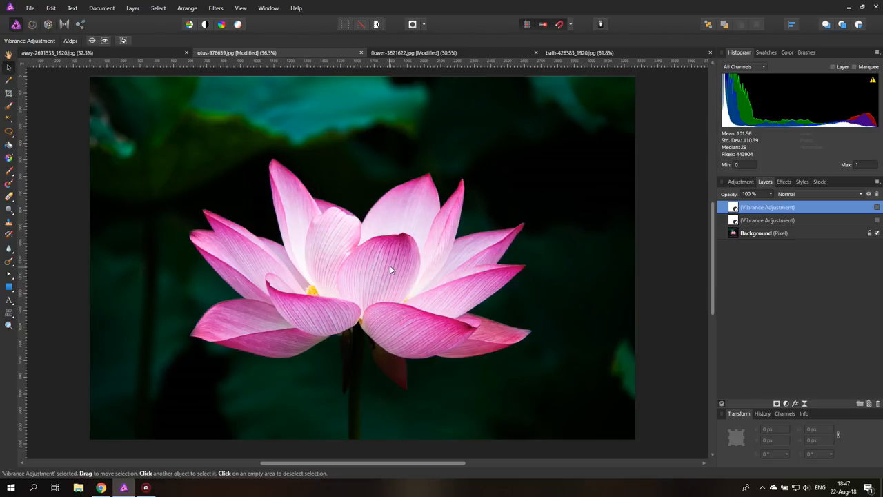
mouse_move(400, 255)
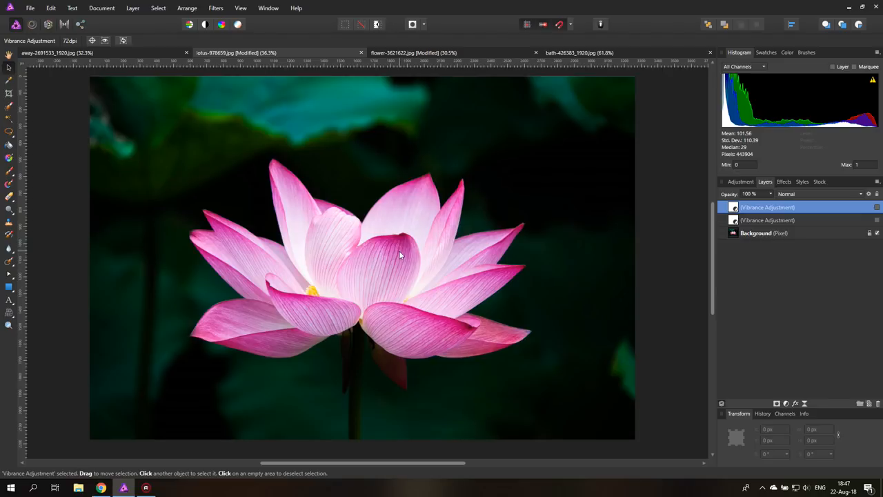
mouse_move(810, 257)
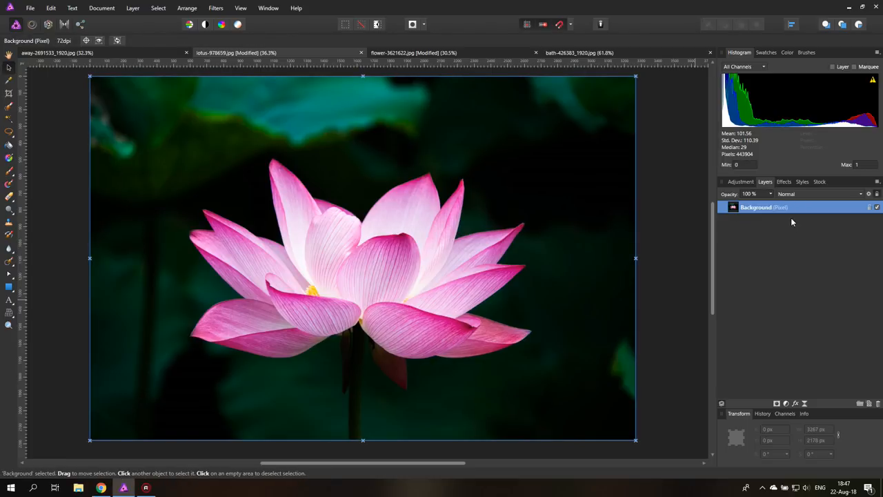
Step: Switch to the bathroom photo document
left_click(575, 53)
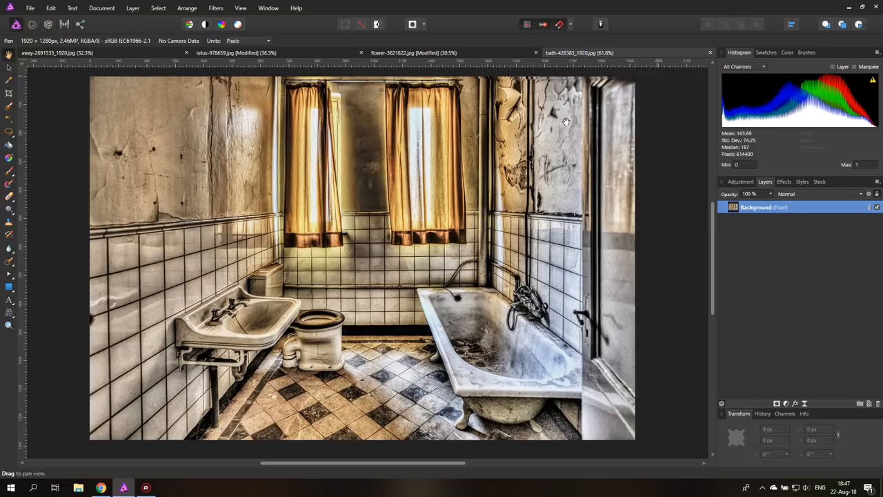
mouse_move(526, 368)
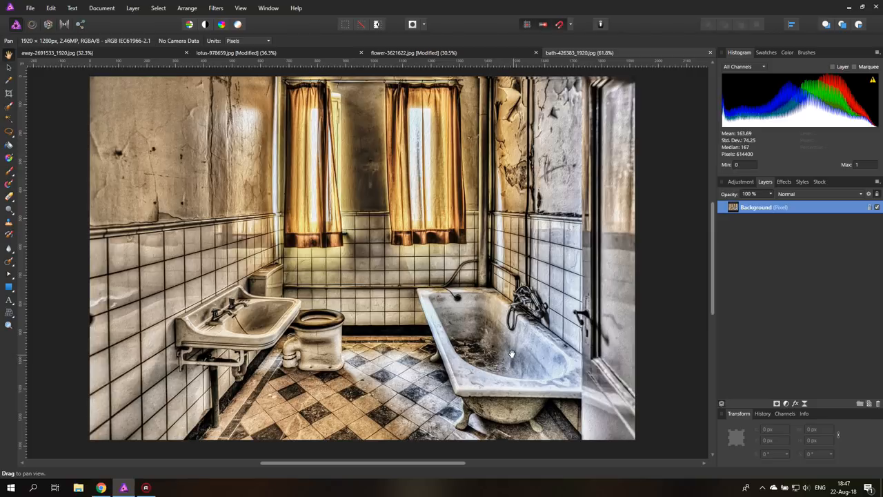
mouse_move(504, 349)
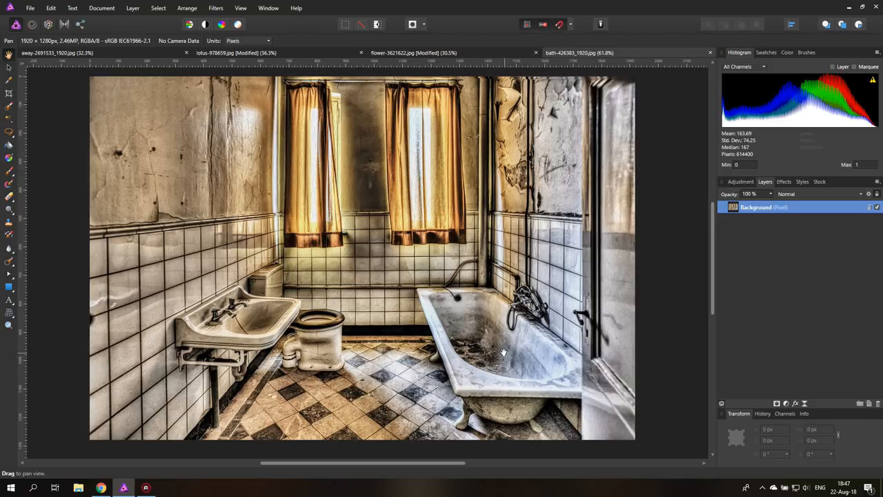
mouse_move(548, 296)
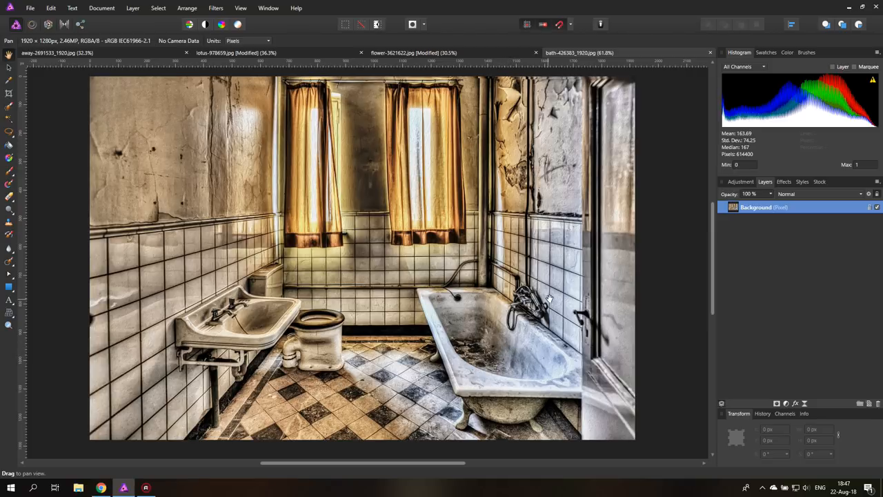
mouse_move(629, 254)
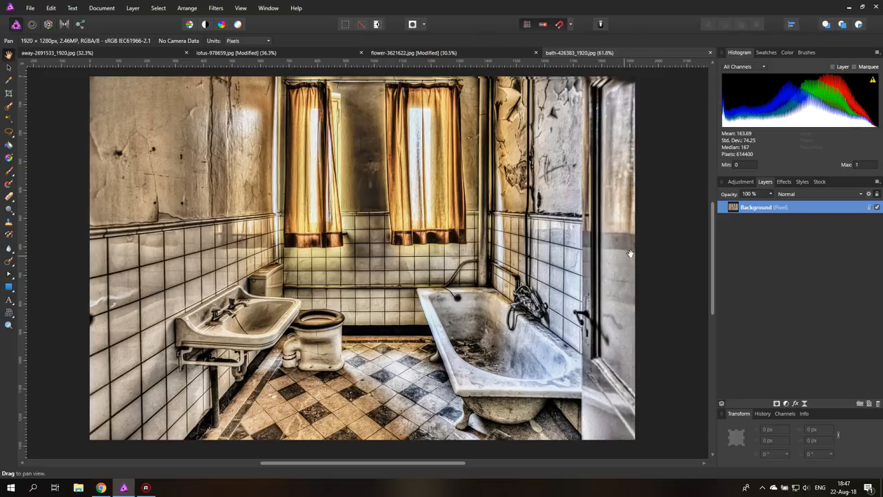
mouse_move(645, 237)
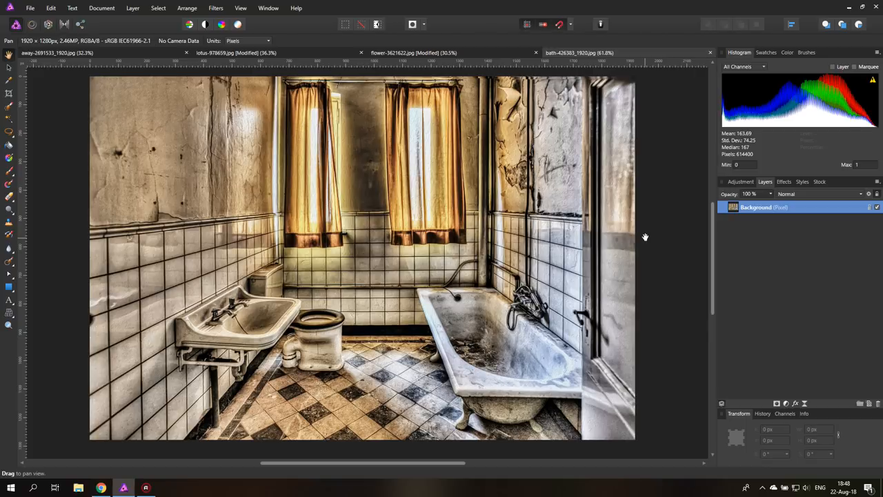
mouse_move(617, 279)
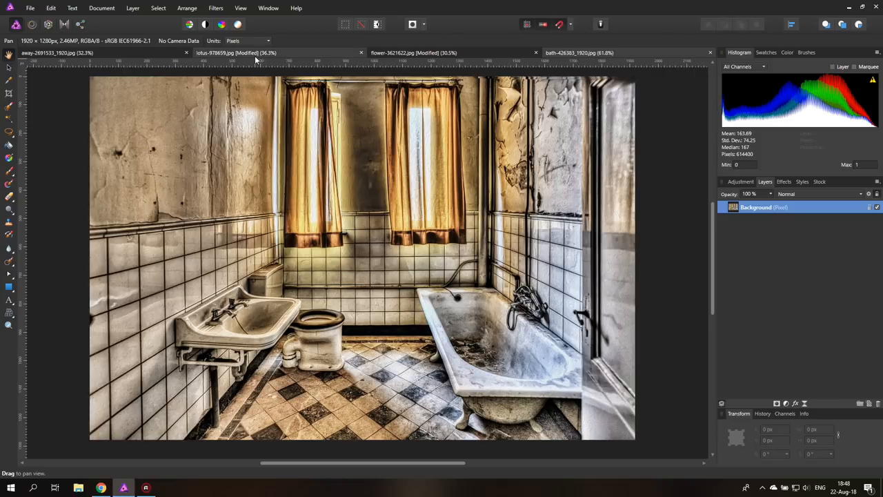
Step: Return to the lotus-978659.jpg document
left_click(248, 52)
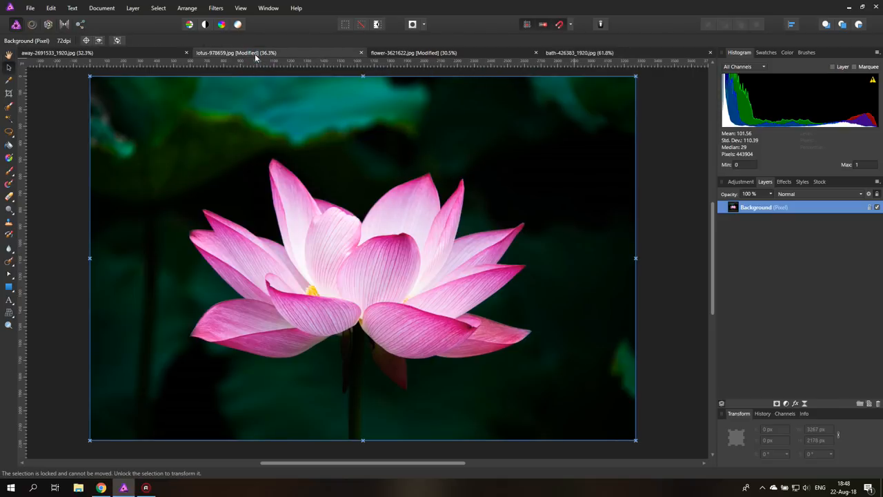
mouse_move(290, 240)
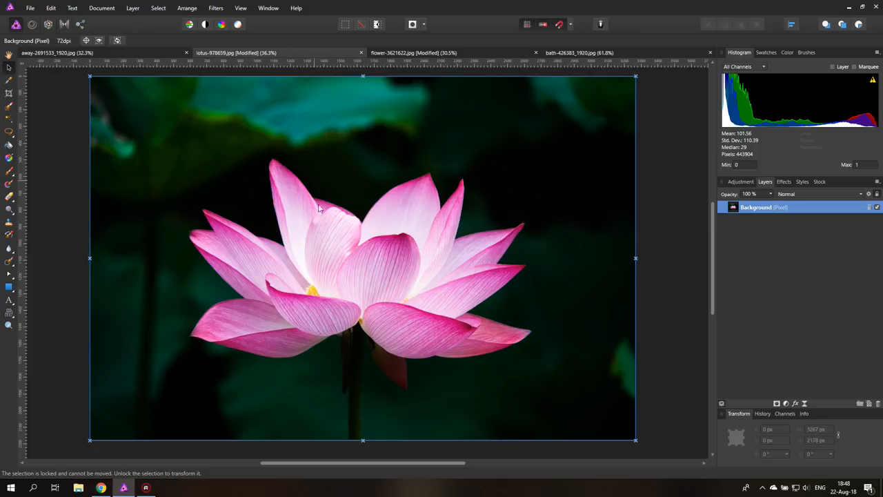
mouse_move(338, 250)
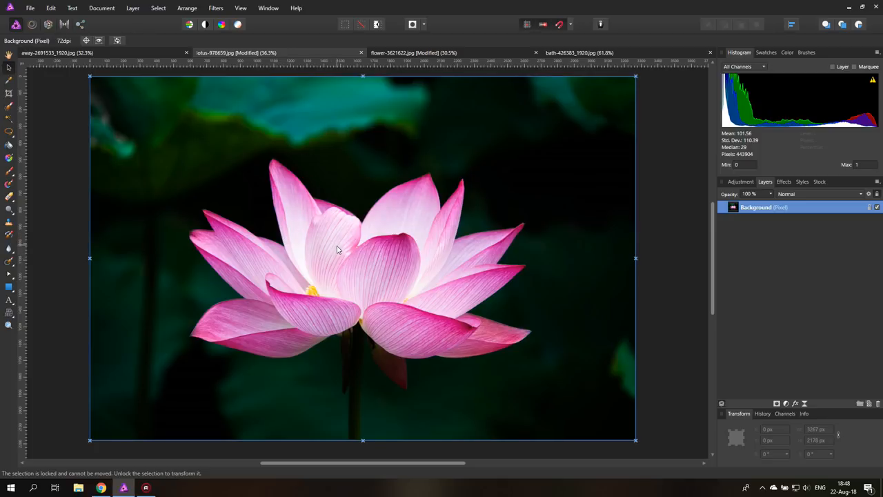
mouse_move(370, 173)
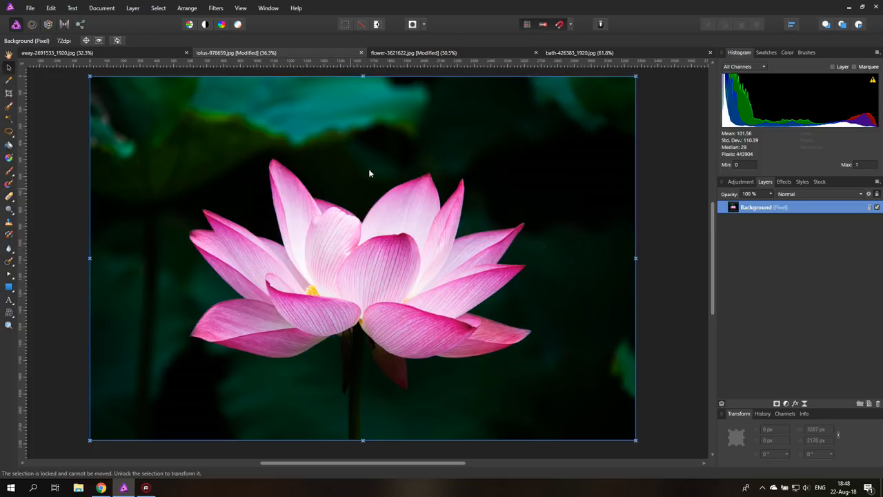
mouse_move(364, 253)
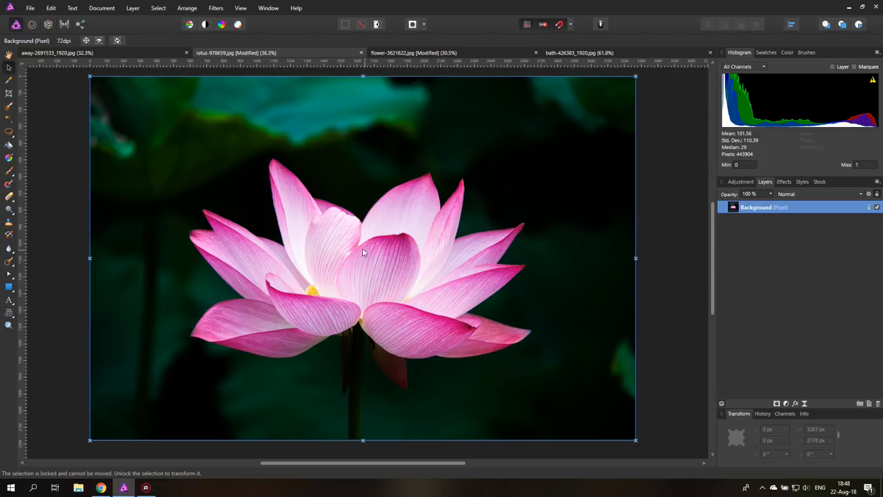
mouse_move(422, 204)
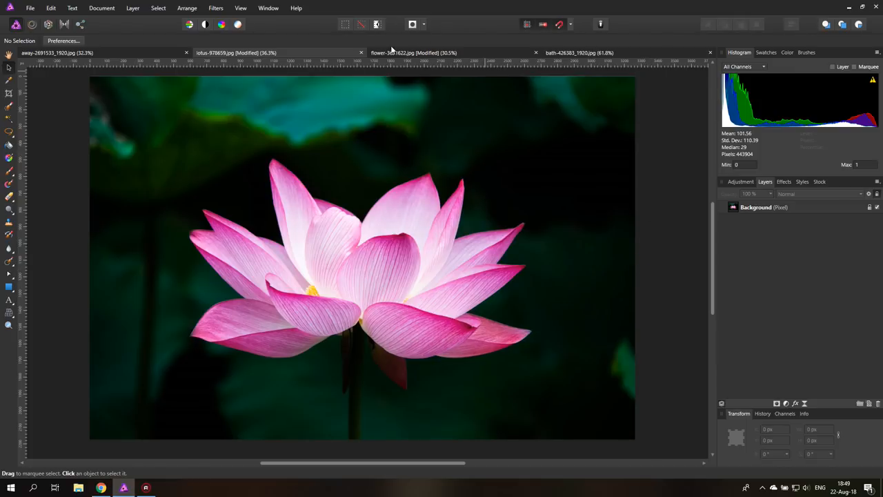
Step: Switch to the flower-3621622 insect photo and scroll across the petals
left_click(425, 53)
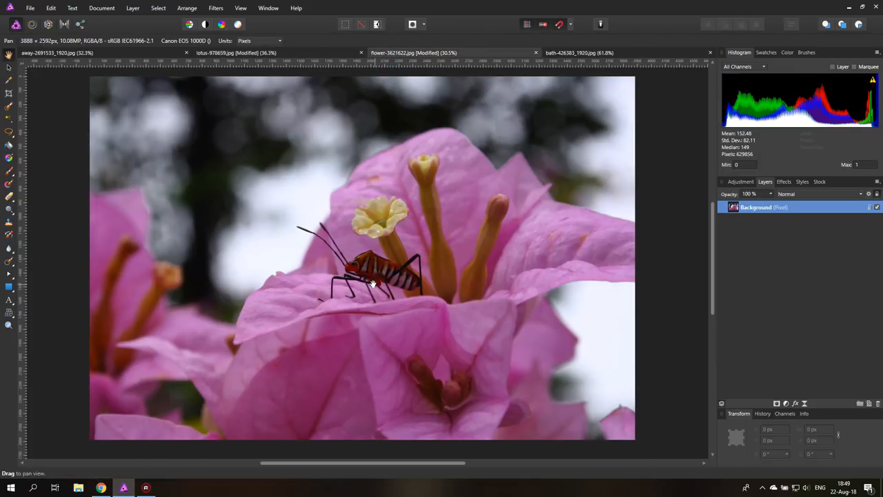
mouse_move(357, 280)
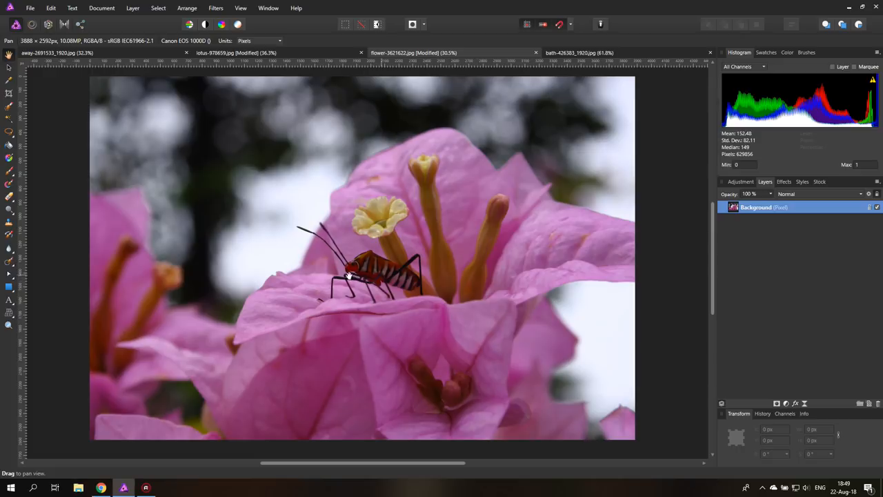
mouse_move(382, 264)
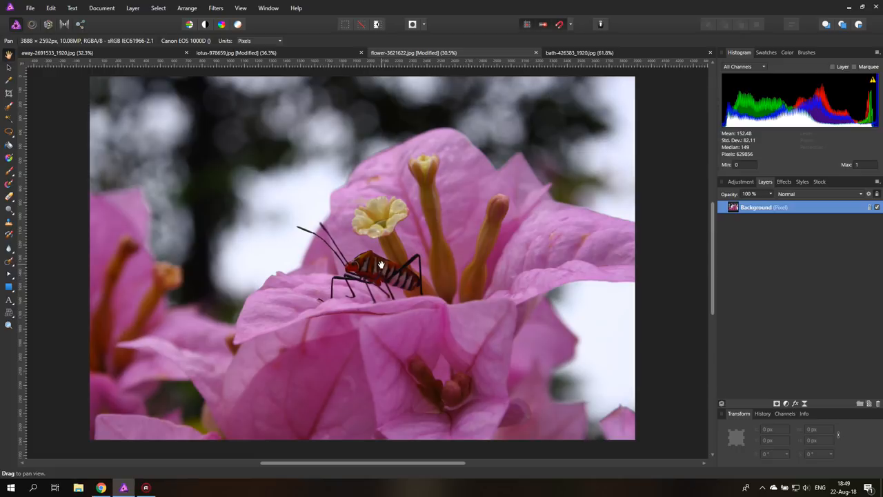
mouse_move(377, 267)
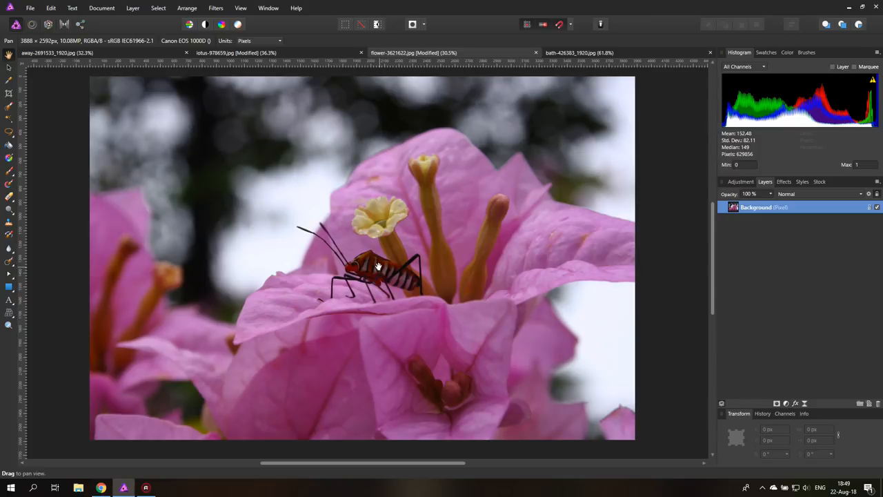
mouse_move(249, 166)
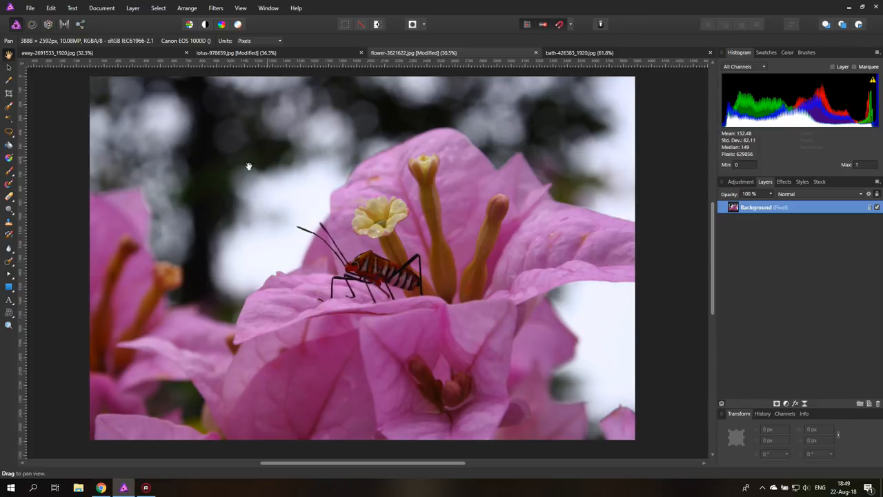
mouse_move(259, 225)
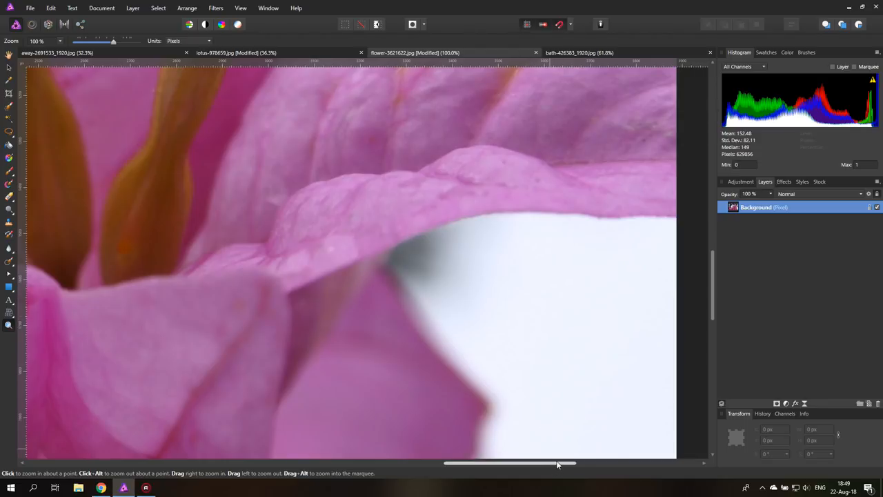
left_click_drag(558, 463, 573, 463)
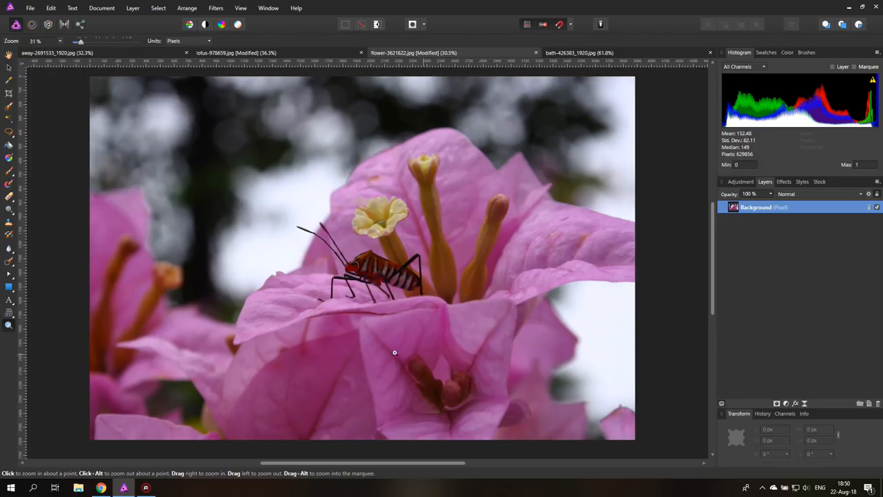
mouse_move(271, 285)
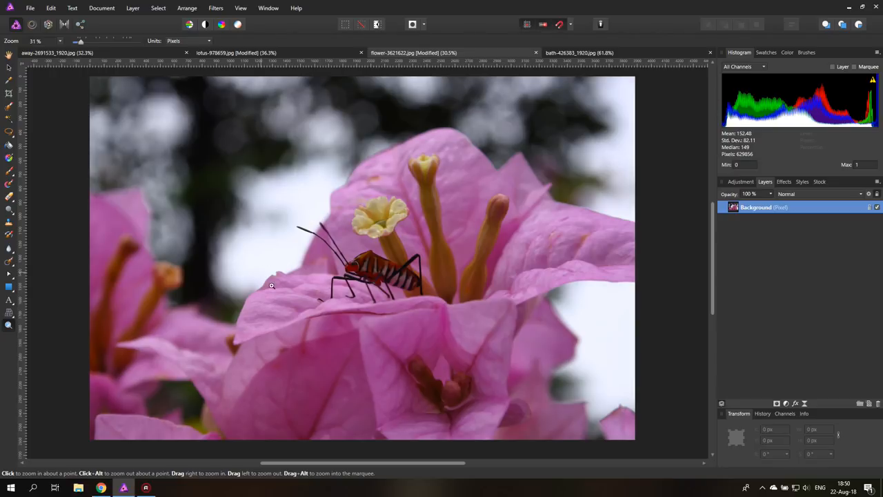
mouse_move(285, 219)
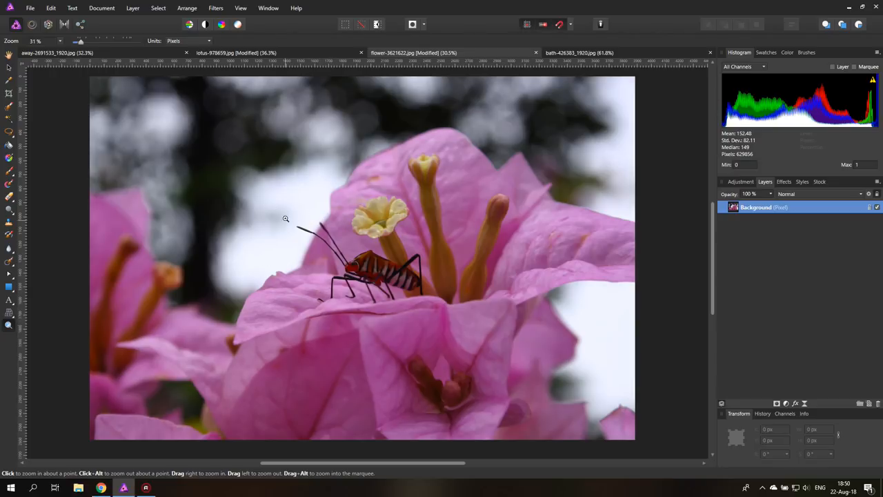
Step: Switch to the lotus document and fit the whole photo in view
left_click(255, 51)
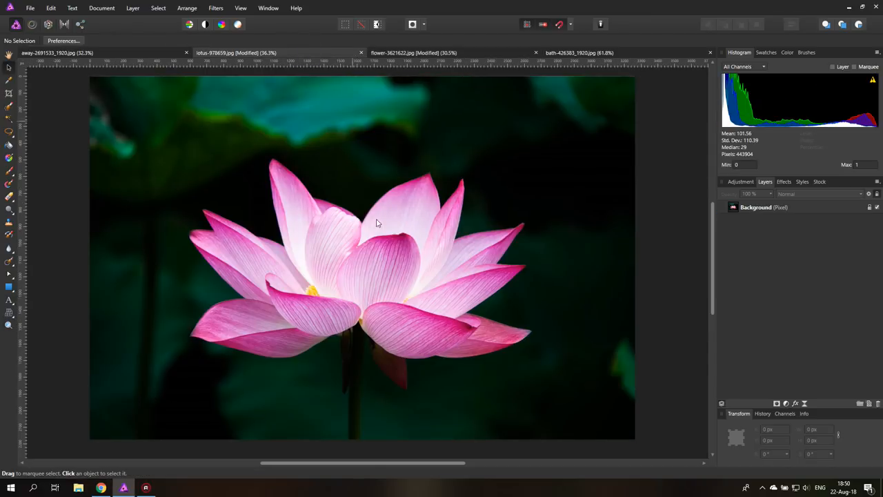
mouse_move(538, 242)
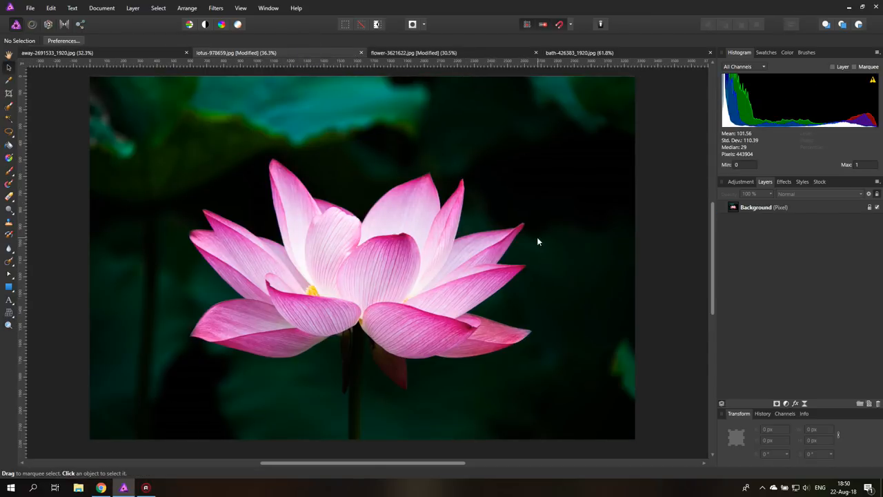
mouse_move(565, 315)
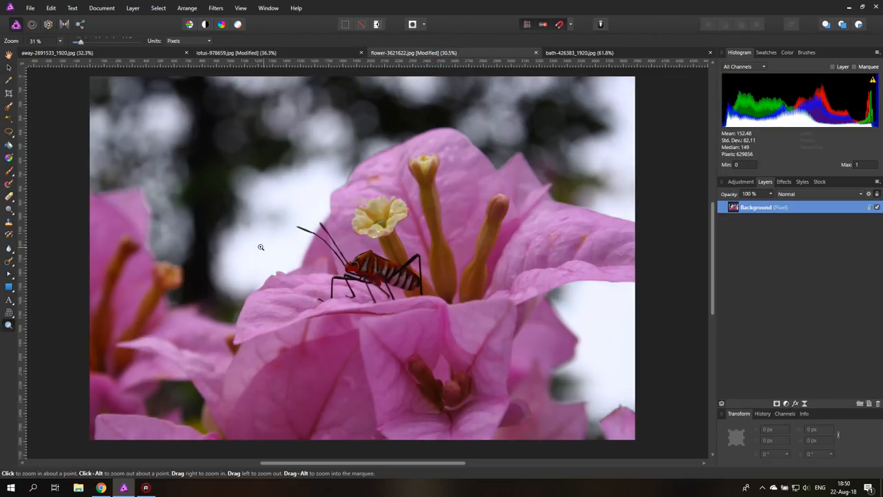
mouse_move(614, 325)
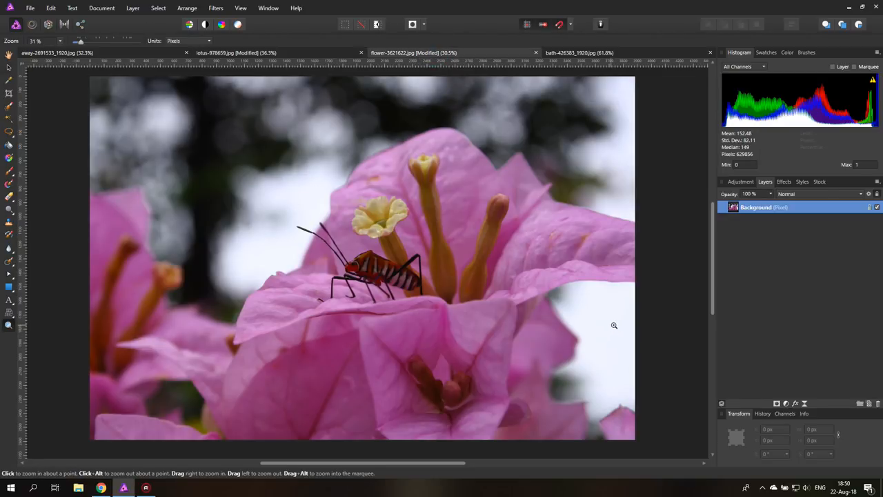
mouse_move(598, 311)
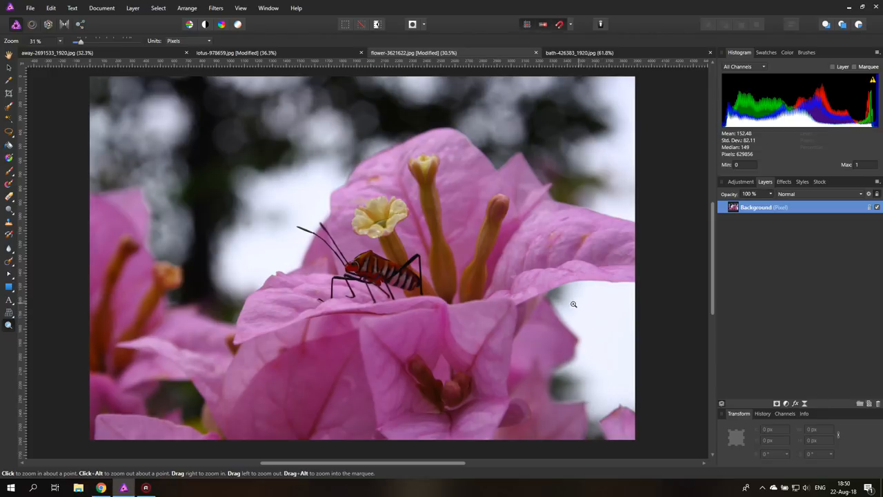
mouse_move(338, 270)
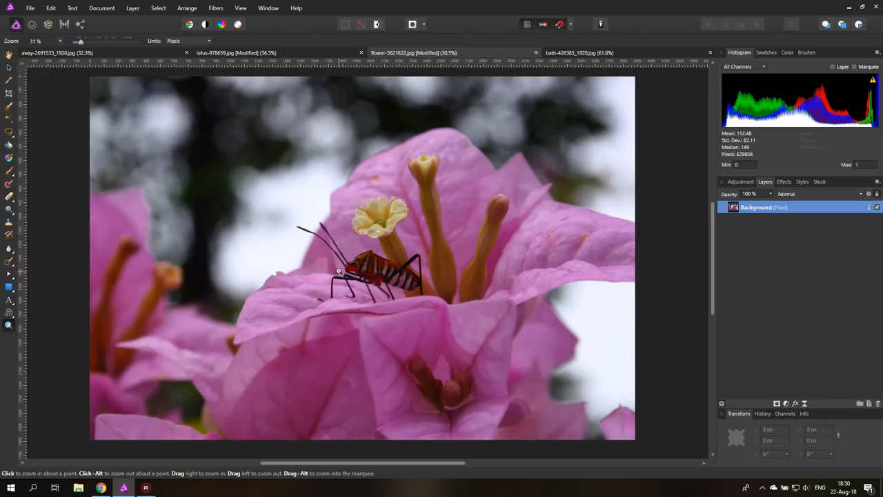
mouse_move(331, 272)
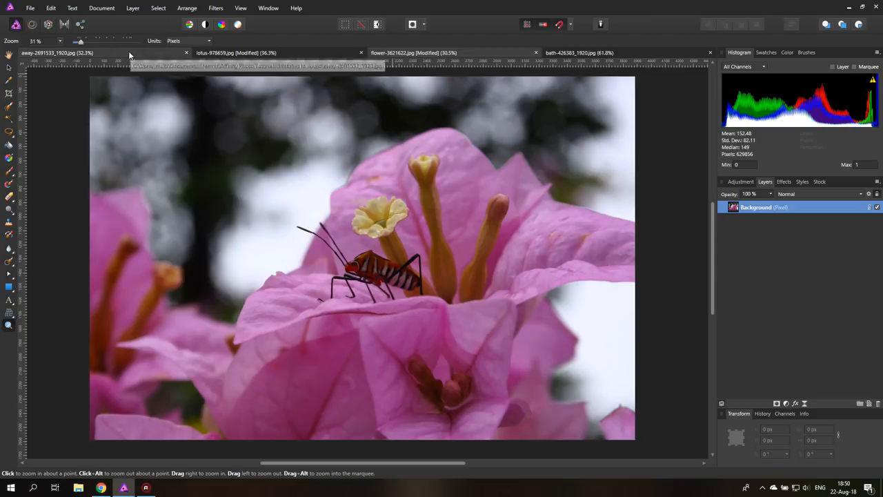
left_click(235, 53)
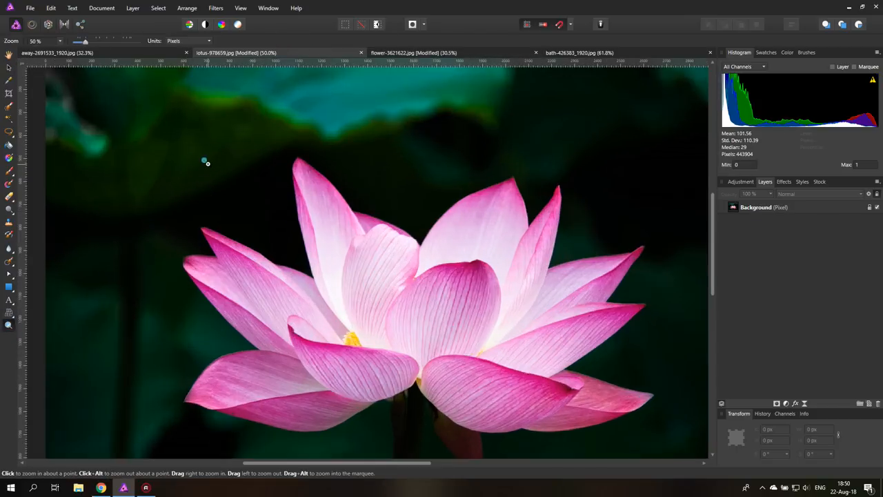
left_click(205, 162)
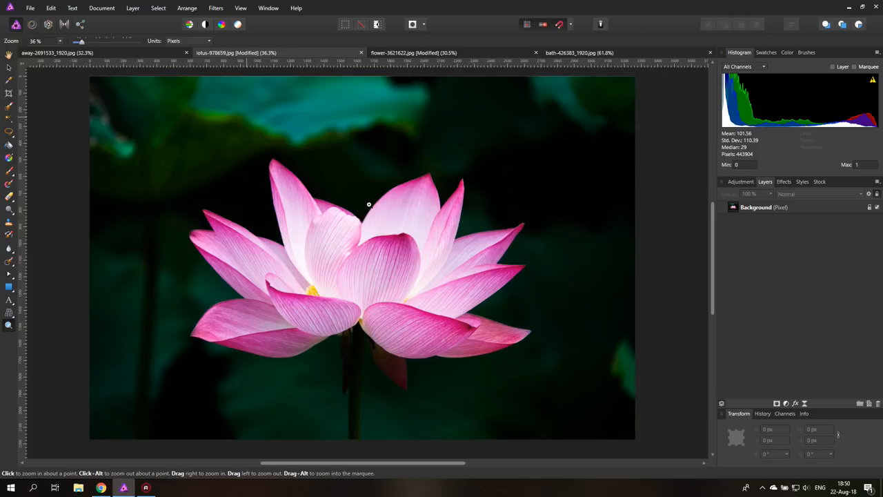
mouse_move(409, 218)
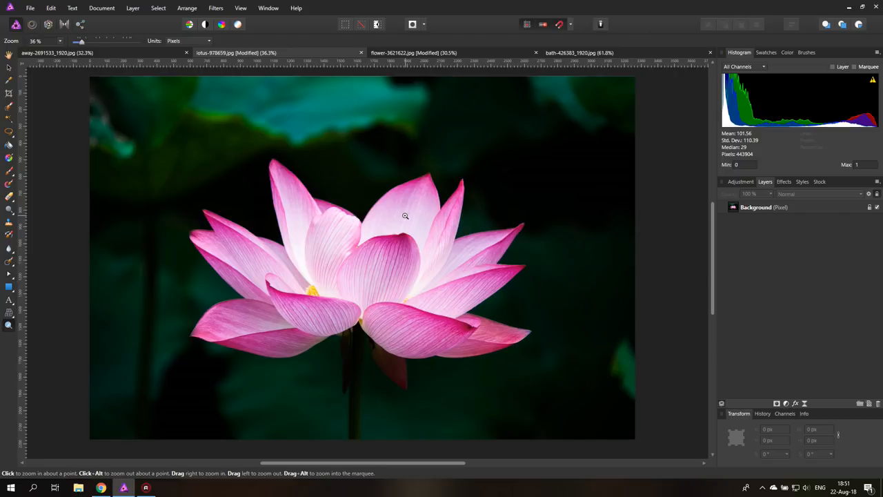
mouse_move(404, 215)
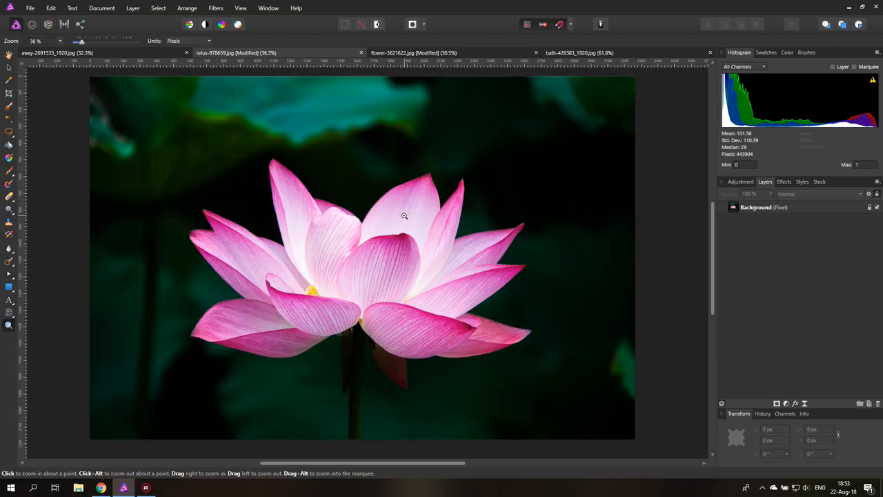
mouse_move(8, 94)
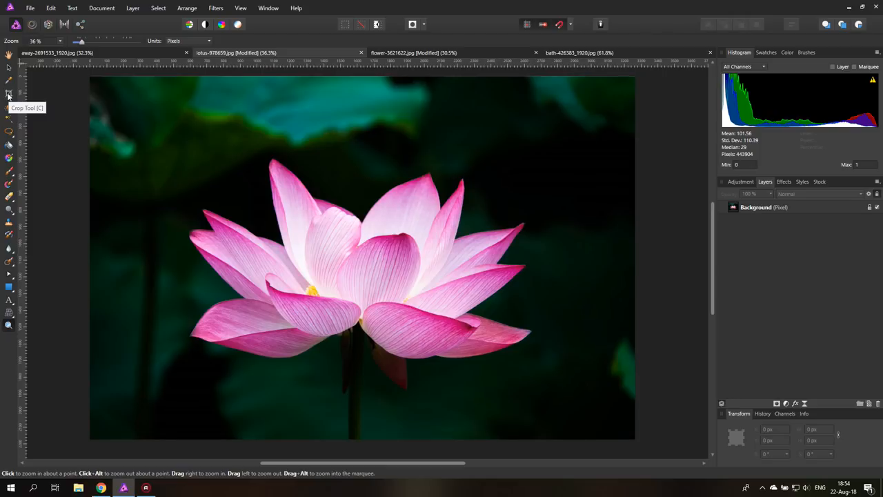
Step: Bring up the File menu to start exporting the lotus photo
left_click(30, 9)
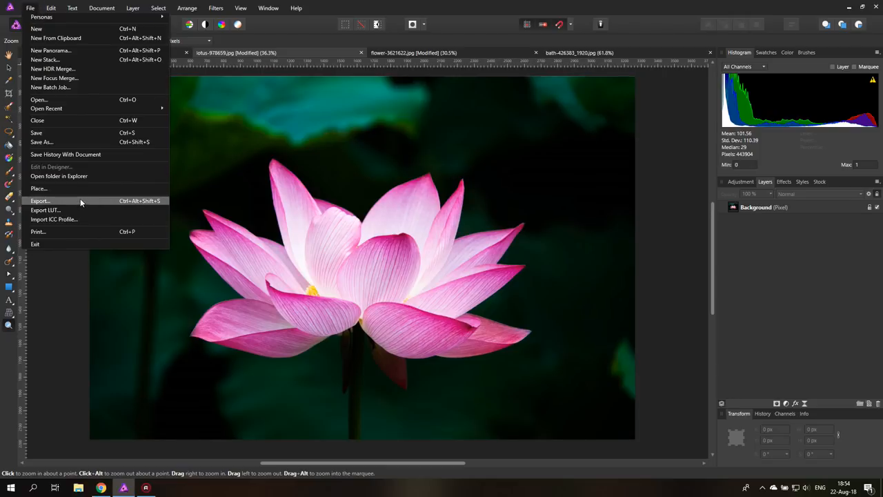
Step: Bring up the JPEG export settings for the lotus and settle the Quality slider at about 60
left_click(39, 201)
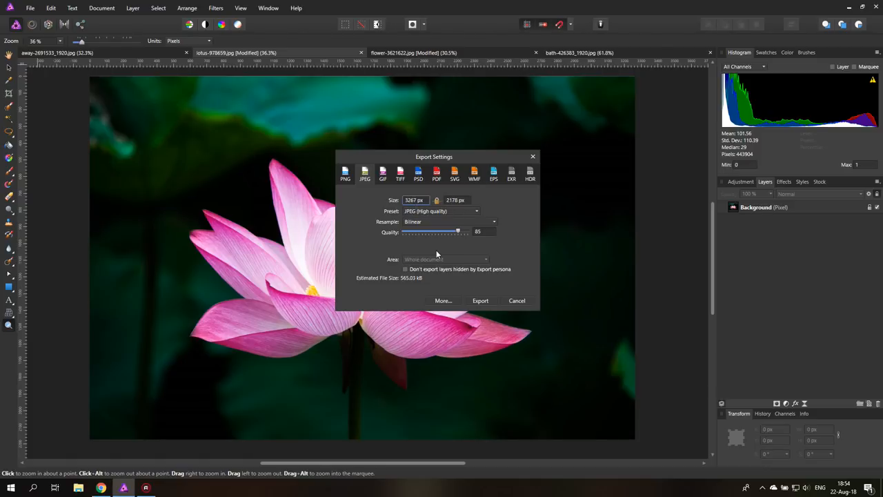
mouse_move(435, 255)
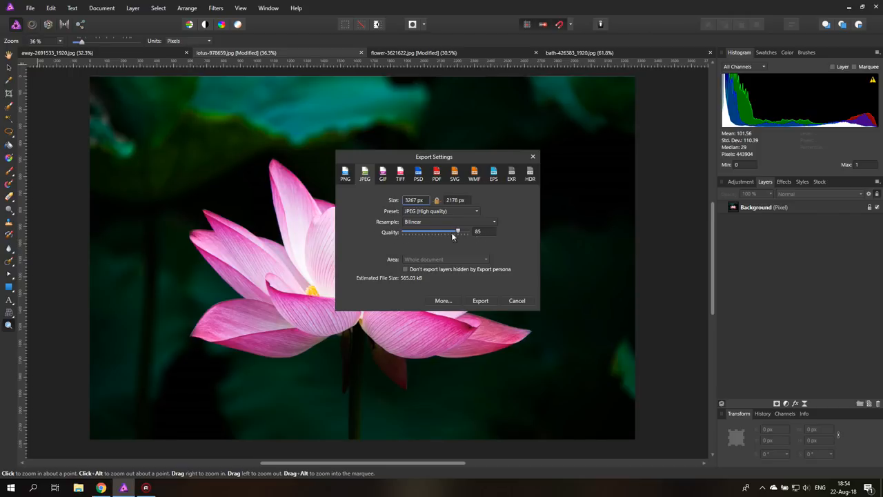
left_click_drag(457, 231, 458, 231)
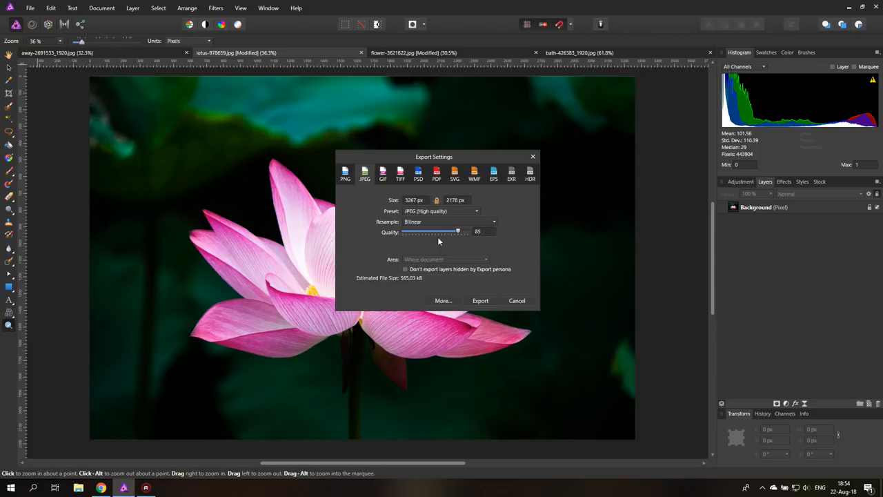
mouse_move(480, 240)
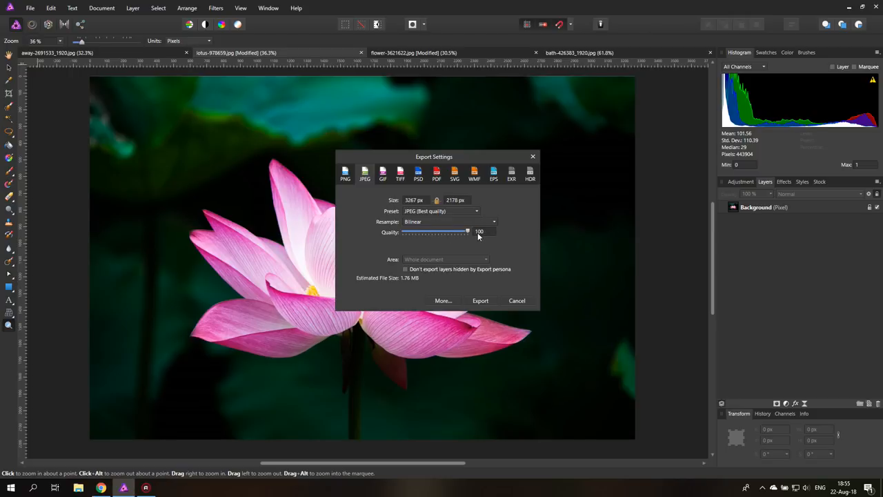
left_click_drag(468, 231, 442, 231)
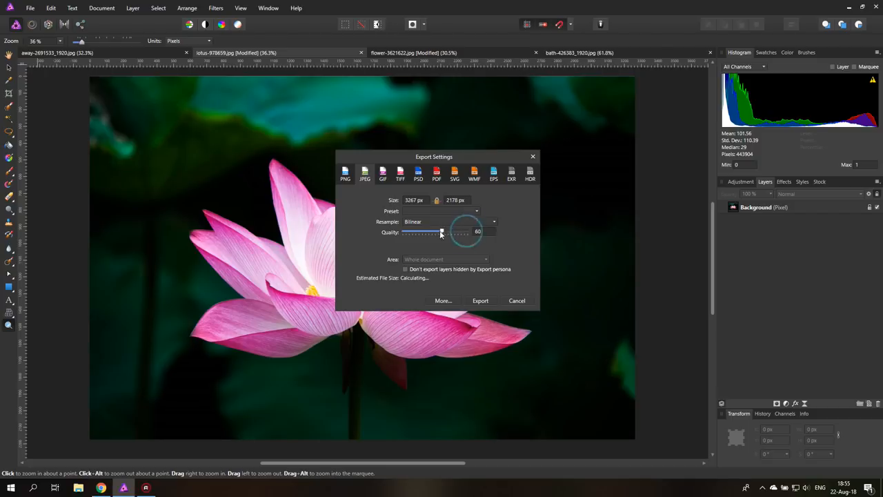
left_click_drag(442, 232, 424, 232)
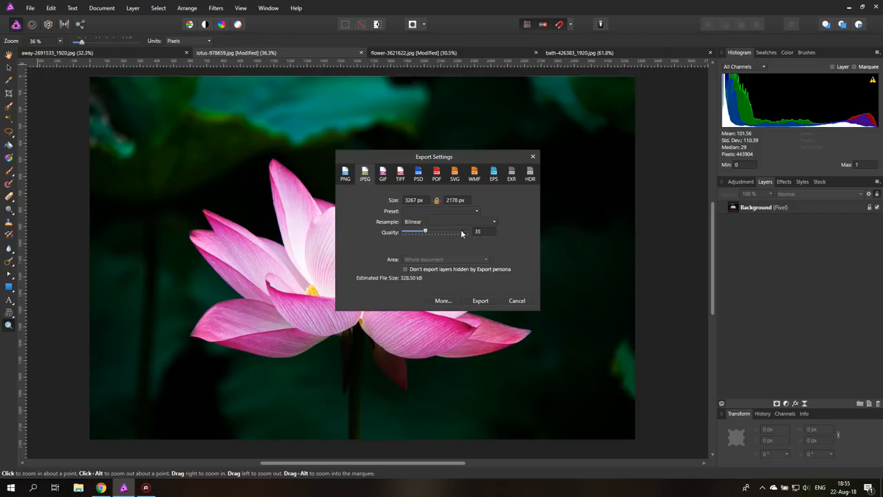
left_click_drag(425, 232, 442, 232)
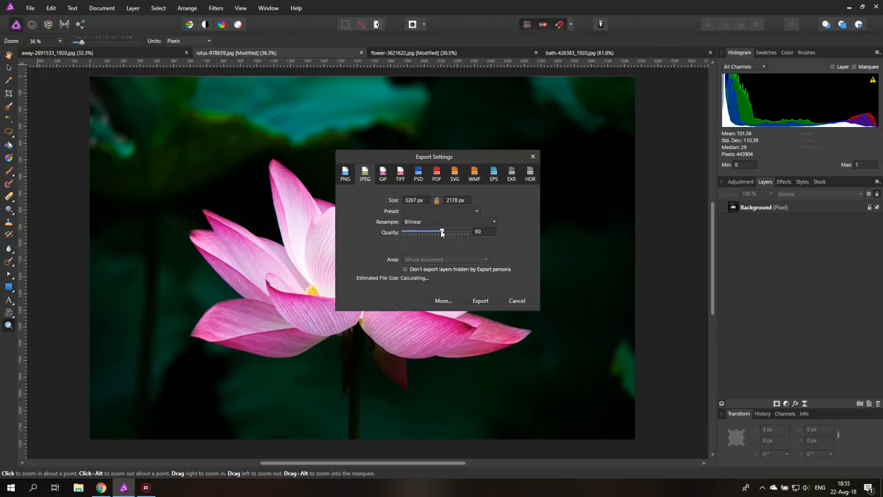
left_click_drag(441, 232, 458, 232)
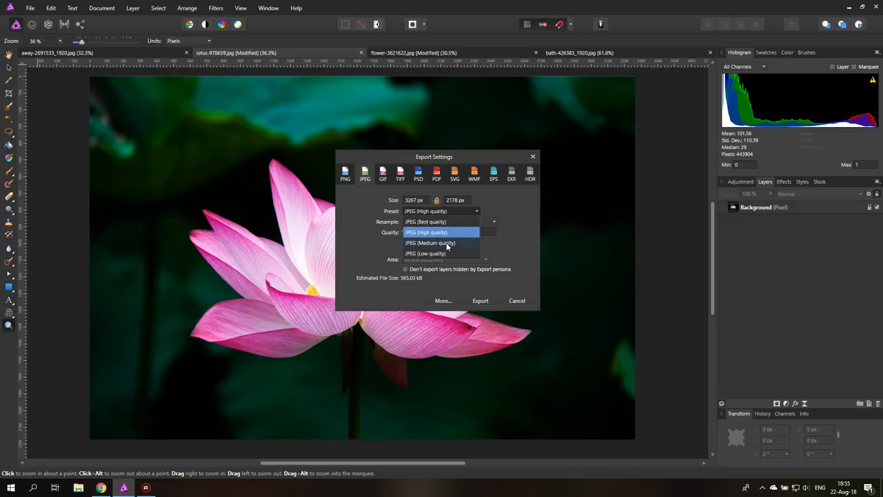
Step: Choose the JPEG (Medium quality) preset, then set Quality to 60
left_click(428, 242)
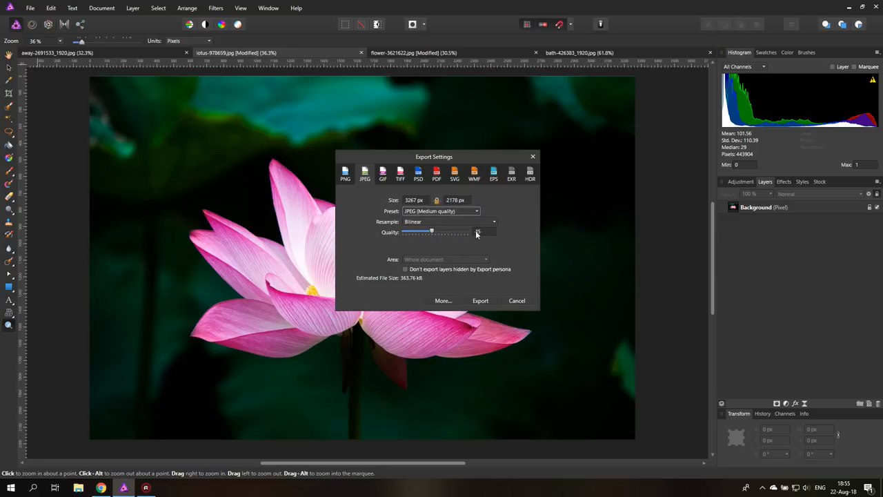
left_click_drag(432, 231, 442, 231)
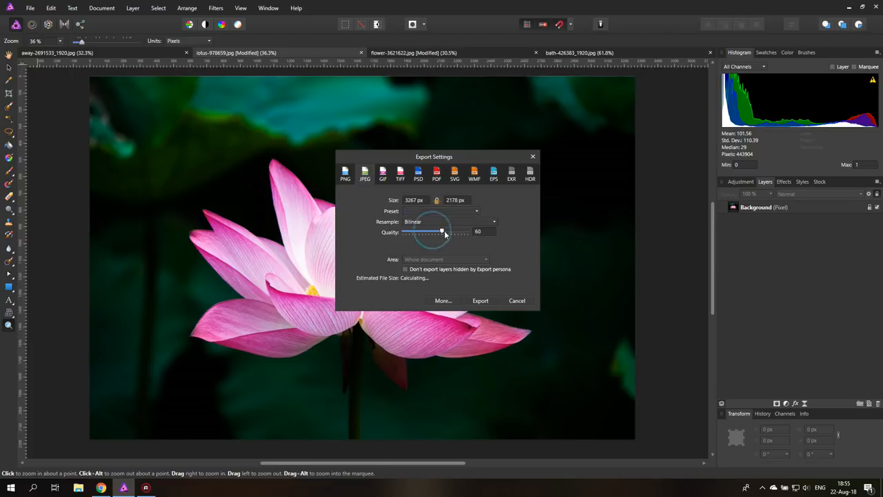